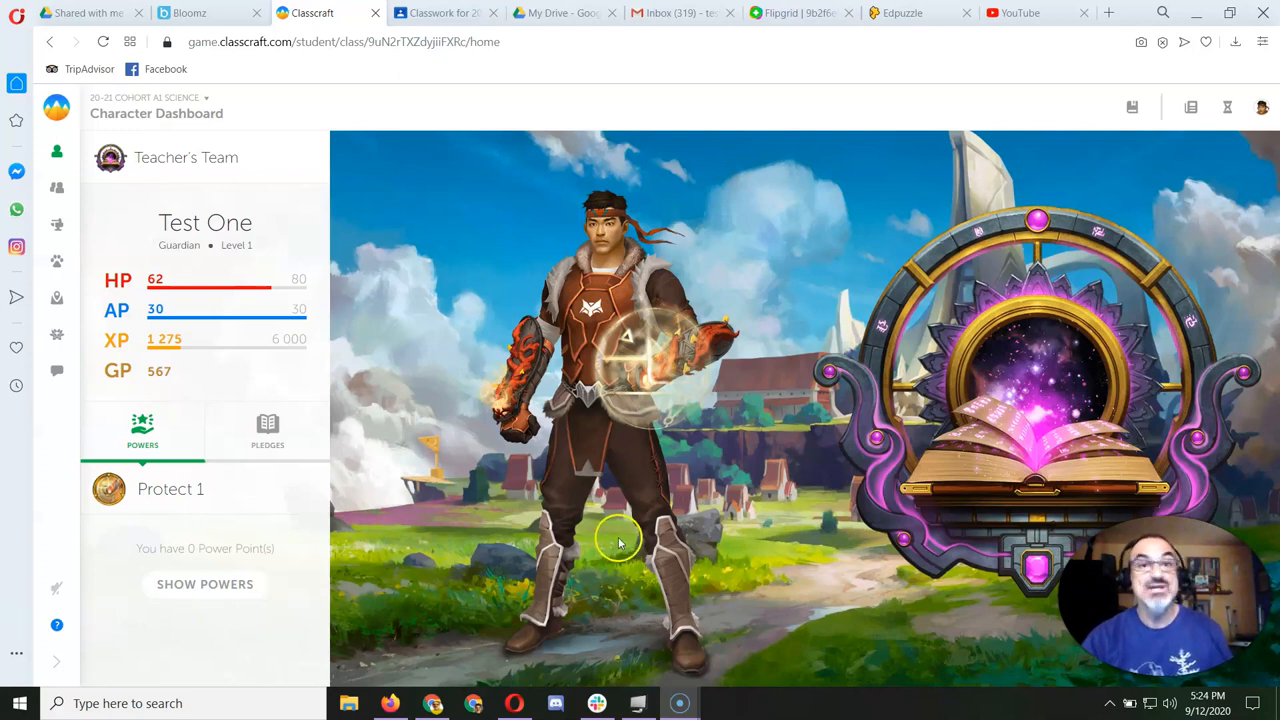
{"action": "mouse_move", "coordinate": [57, 299]}
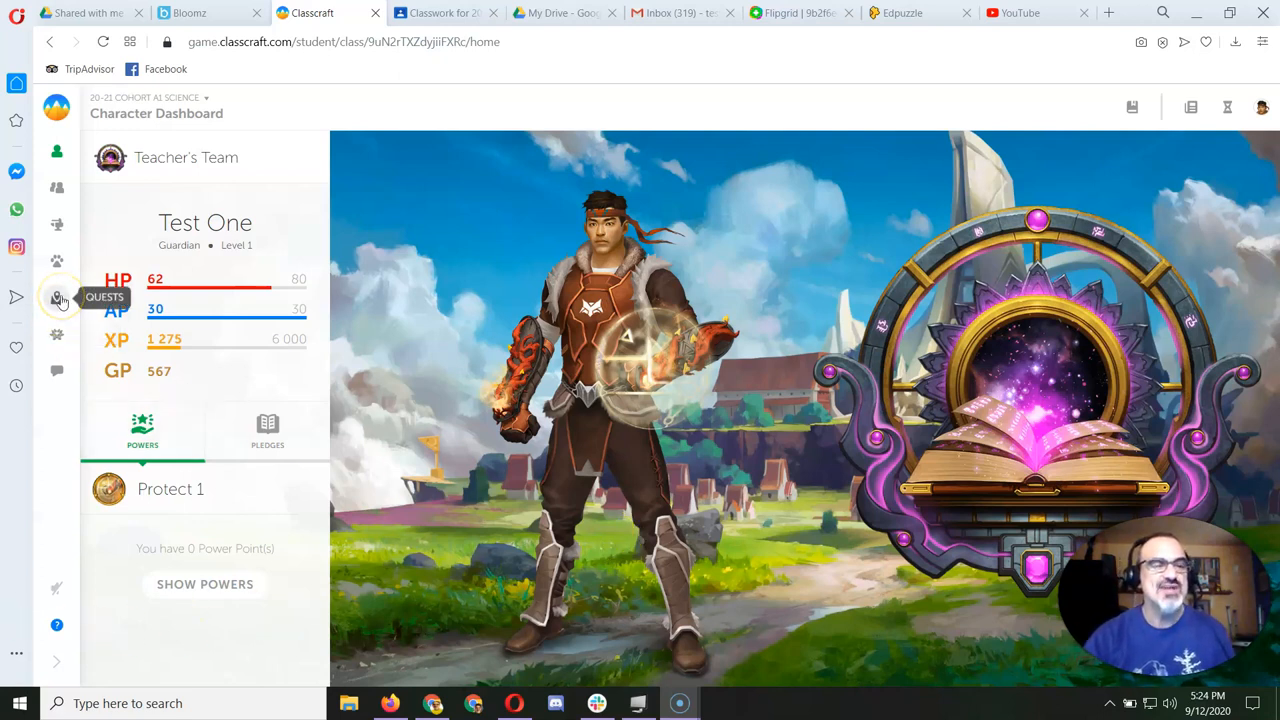
Step: Go to the Quests page from the Character Dashboard sidebar
{"action": "left_click", "coordinate": [57, 297]}
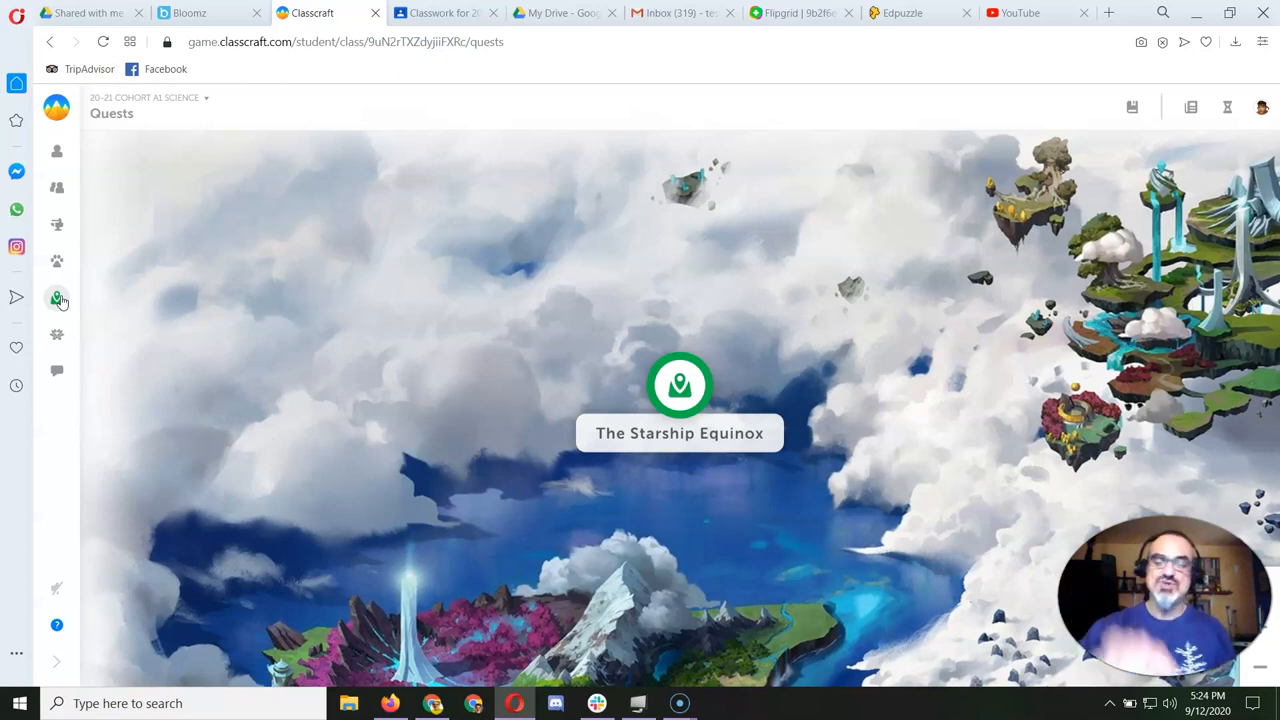
{"action": "mouse_move", "coordinate": [570, 481]}
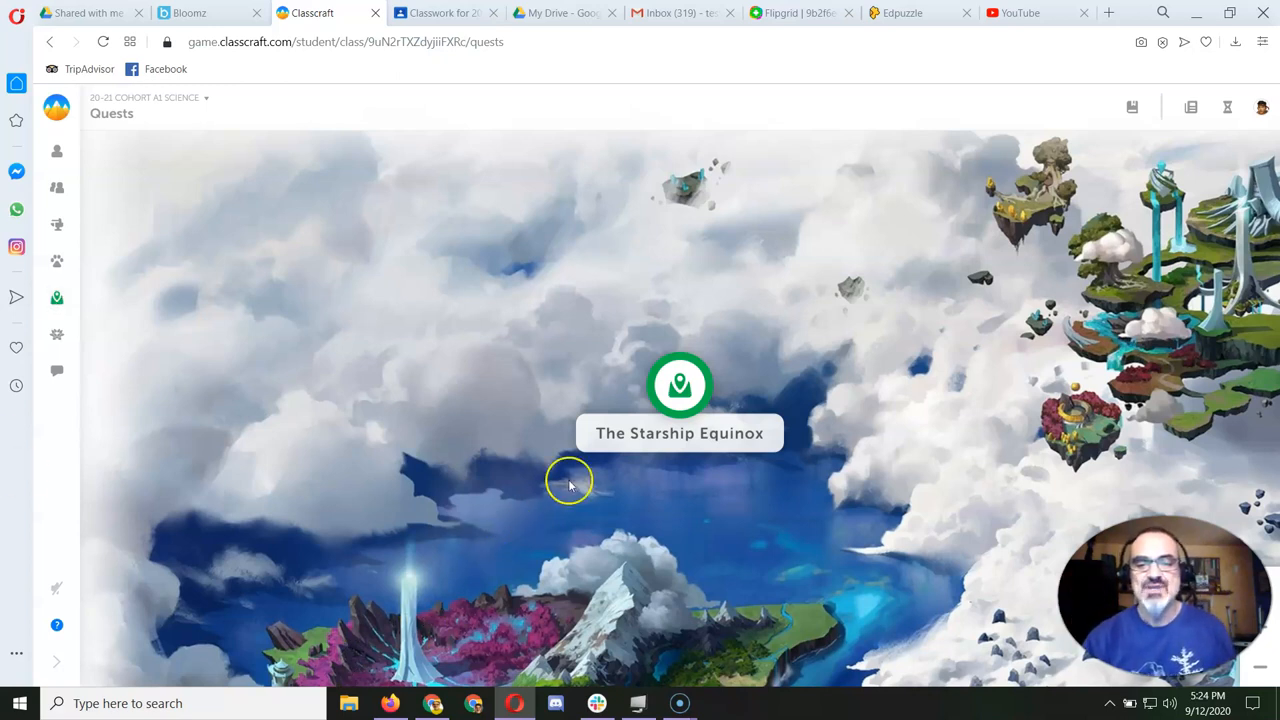
Step: Open The Starship Equinox quest and dismiss its Introduction popup
{"action": "left_click", "coordinate": [679, 385]}
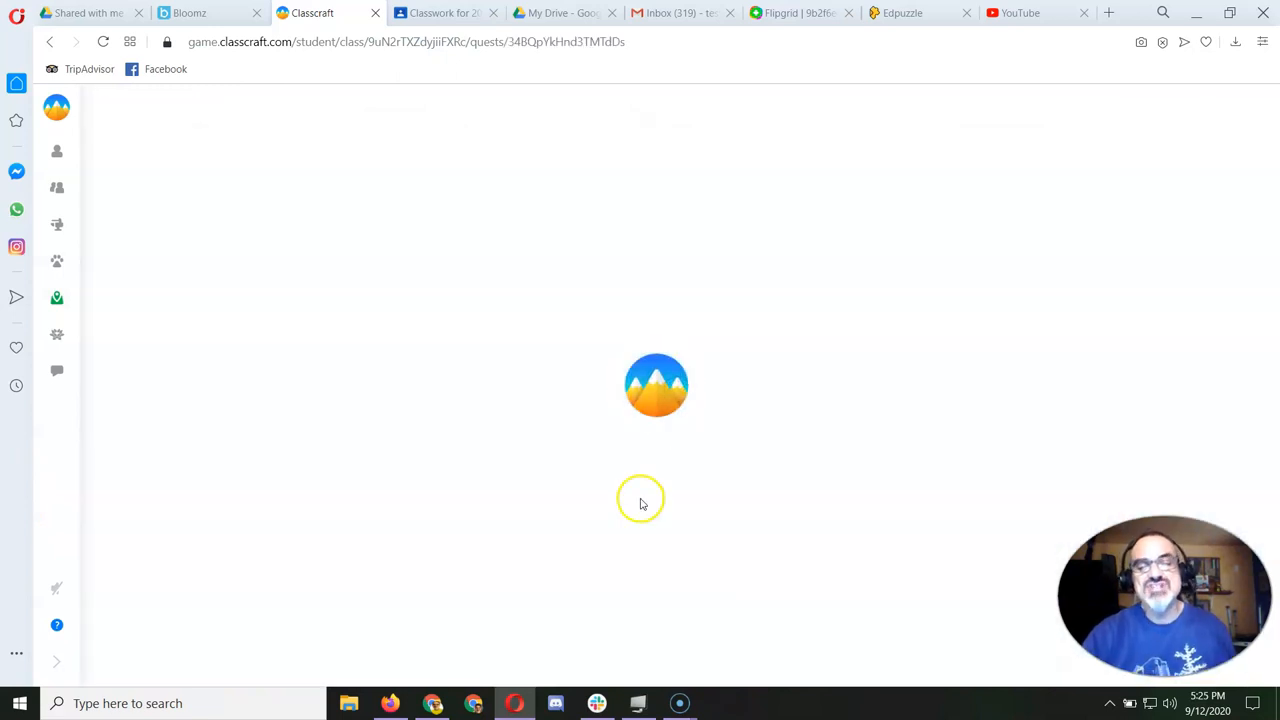
{"action": "left_click", "coordinate": [656, 385]}
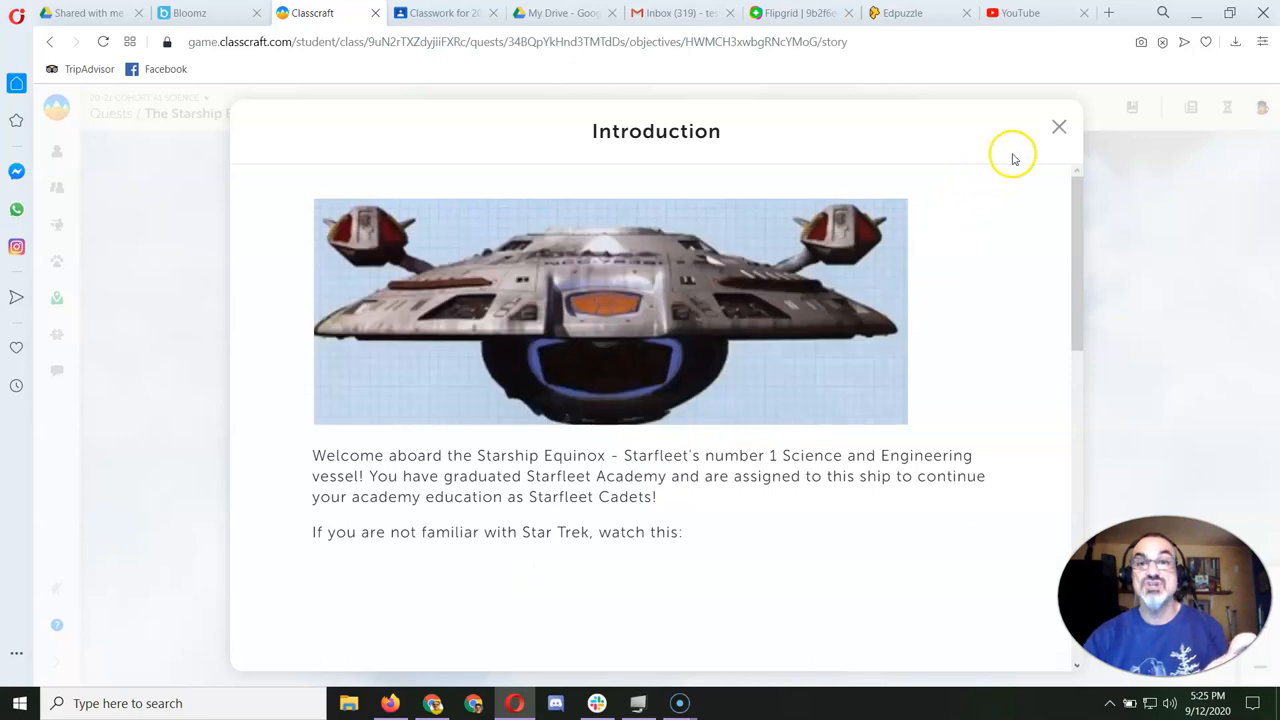
{"action": "left_click", "coordinate": [1059, 127]}
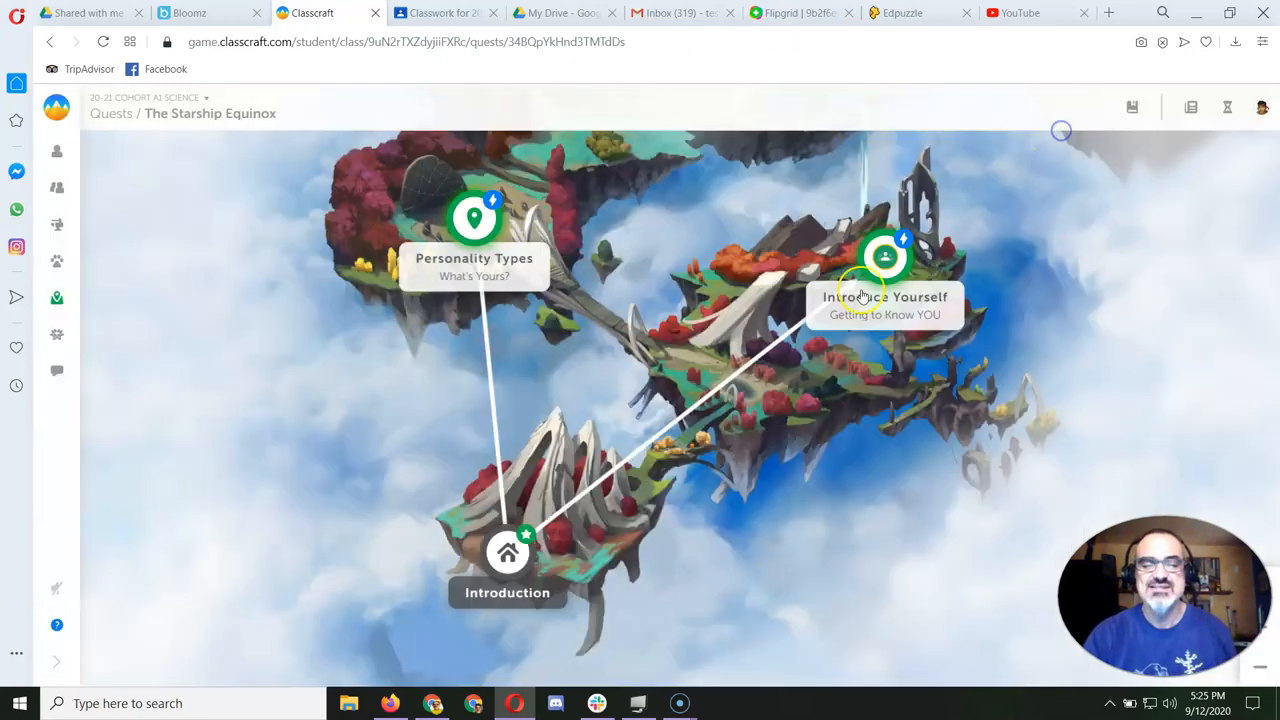
{"action": "mouse_move", "coordinate": [770, 265]}
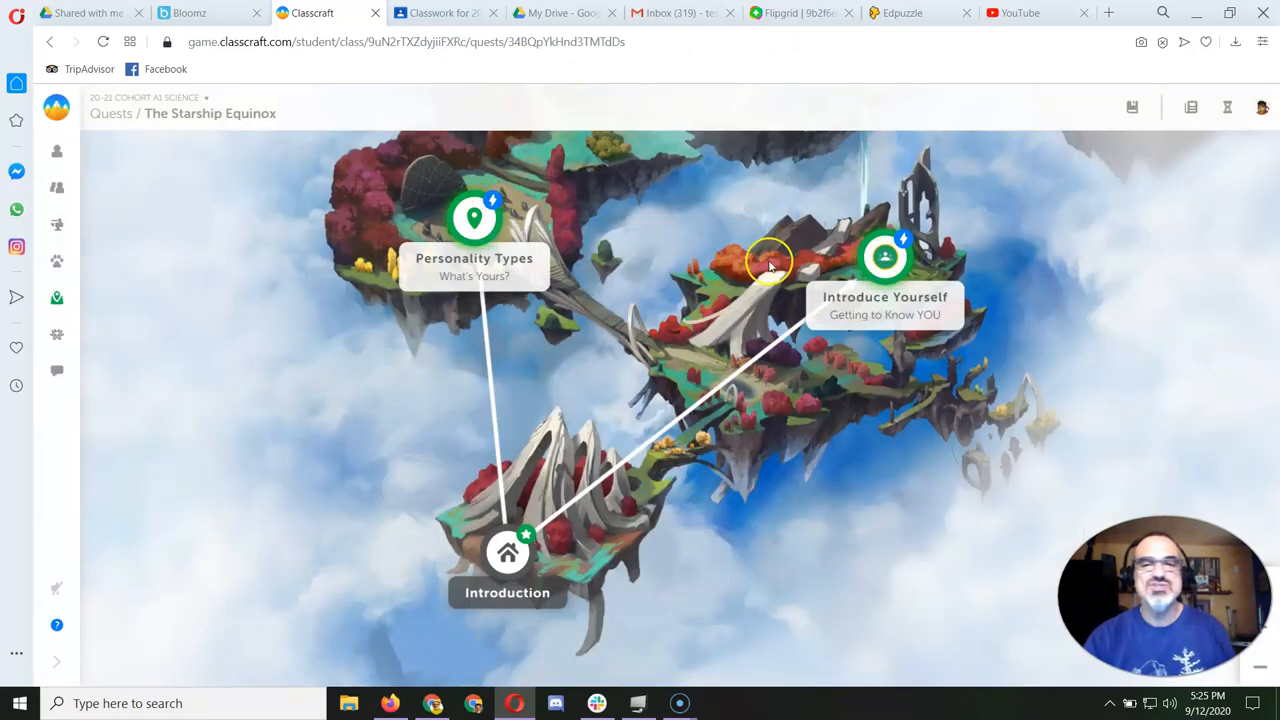
{"action": "mouse_move", "coordinate": [770, 262]}
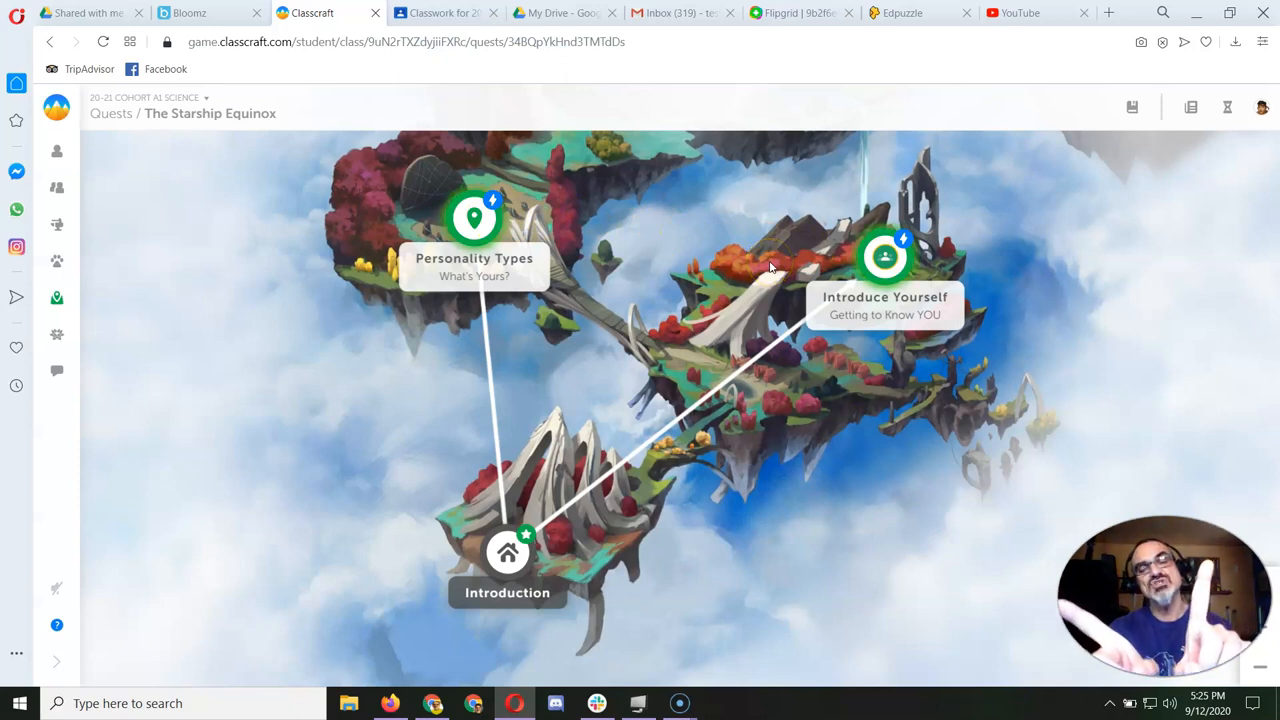
{"action": "mouse_move", "coordinate": [690, 348]}
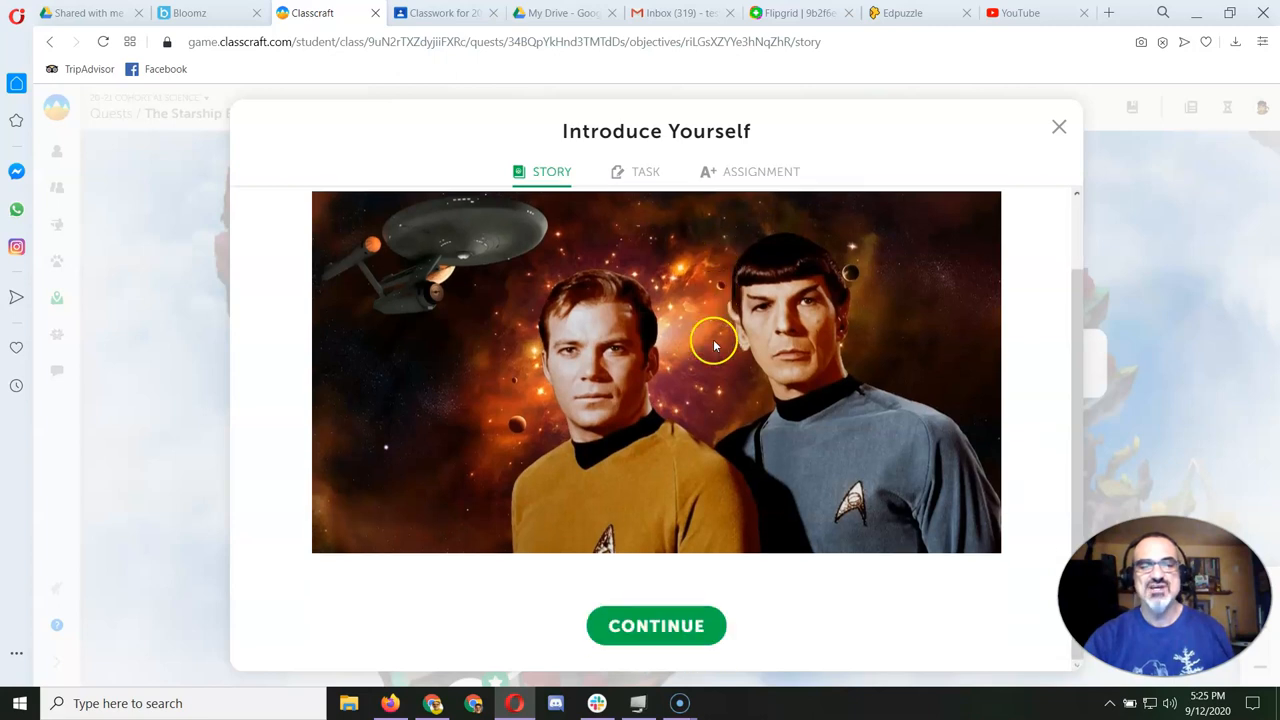
Step: Review Introduce Yourself's task and assignment, close it, and open Personality Types
{"action": "left_click", "coordinate": [656, 625]}
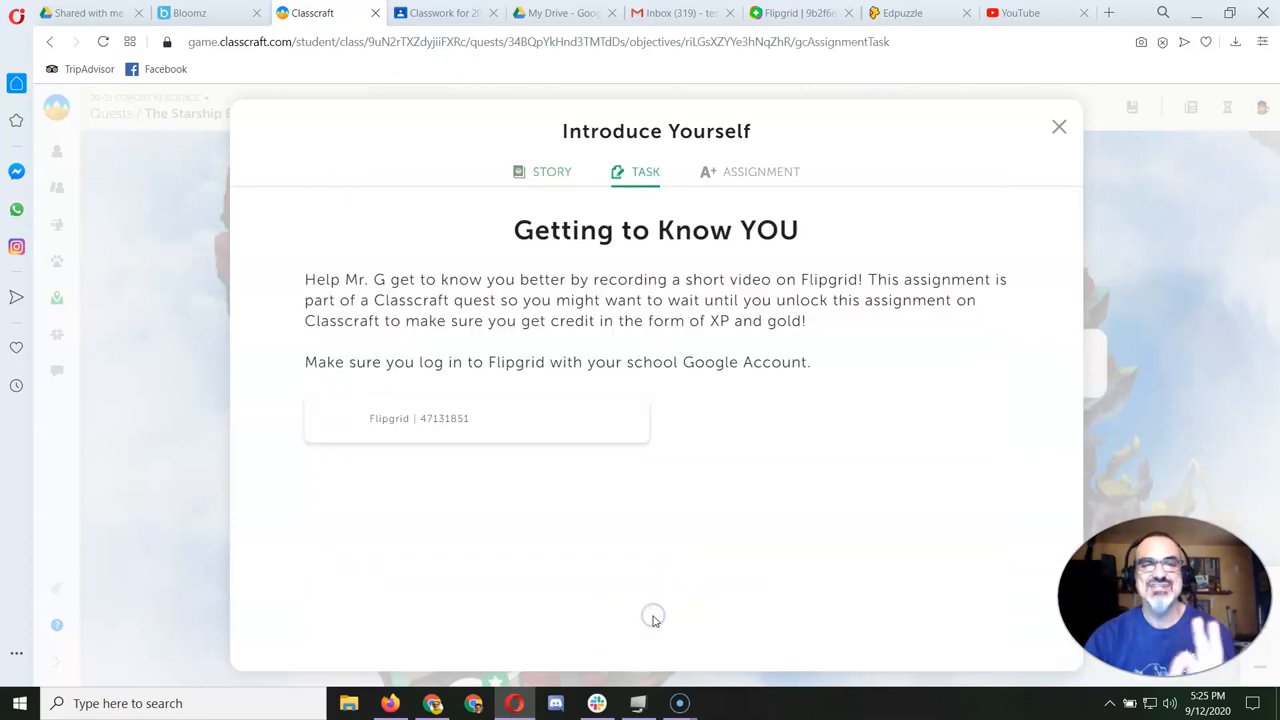
{"action": "mouse_move", "coordinate": [450, 414]}
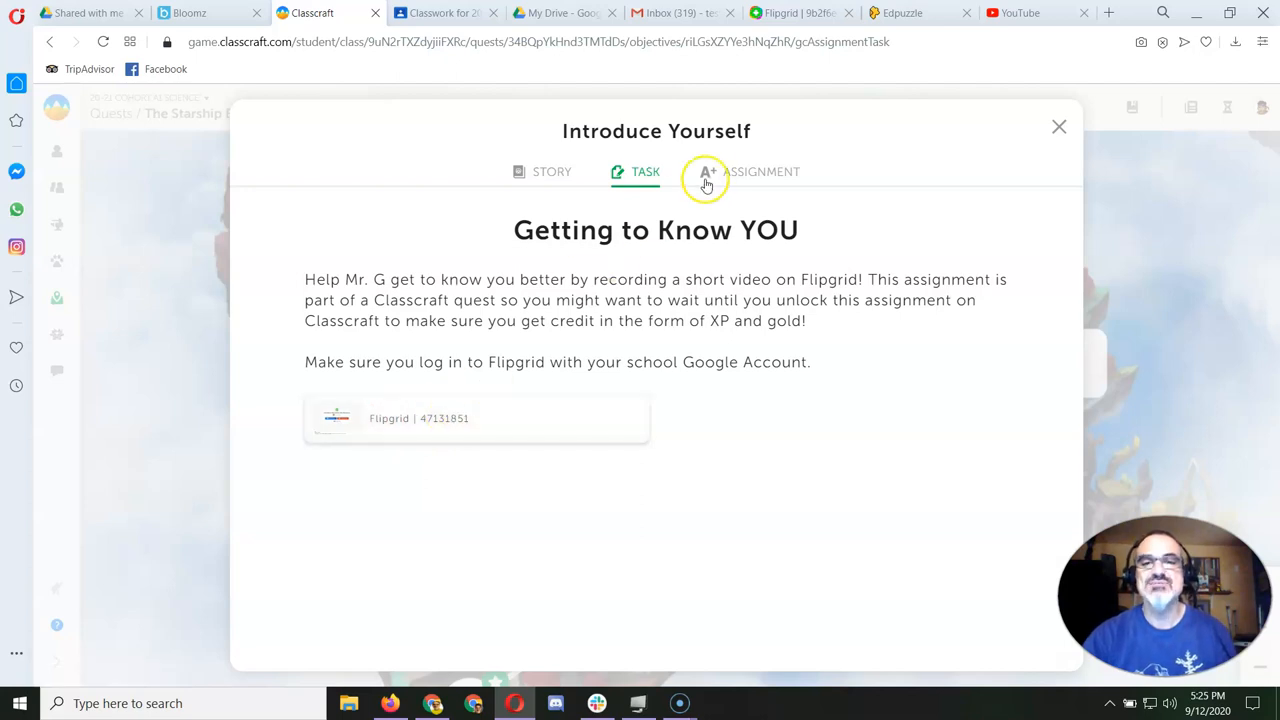
{"action": "left_click", "coordinate": [760, 171]}
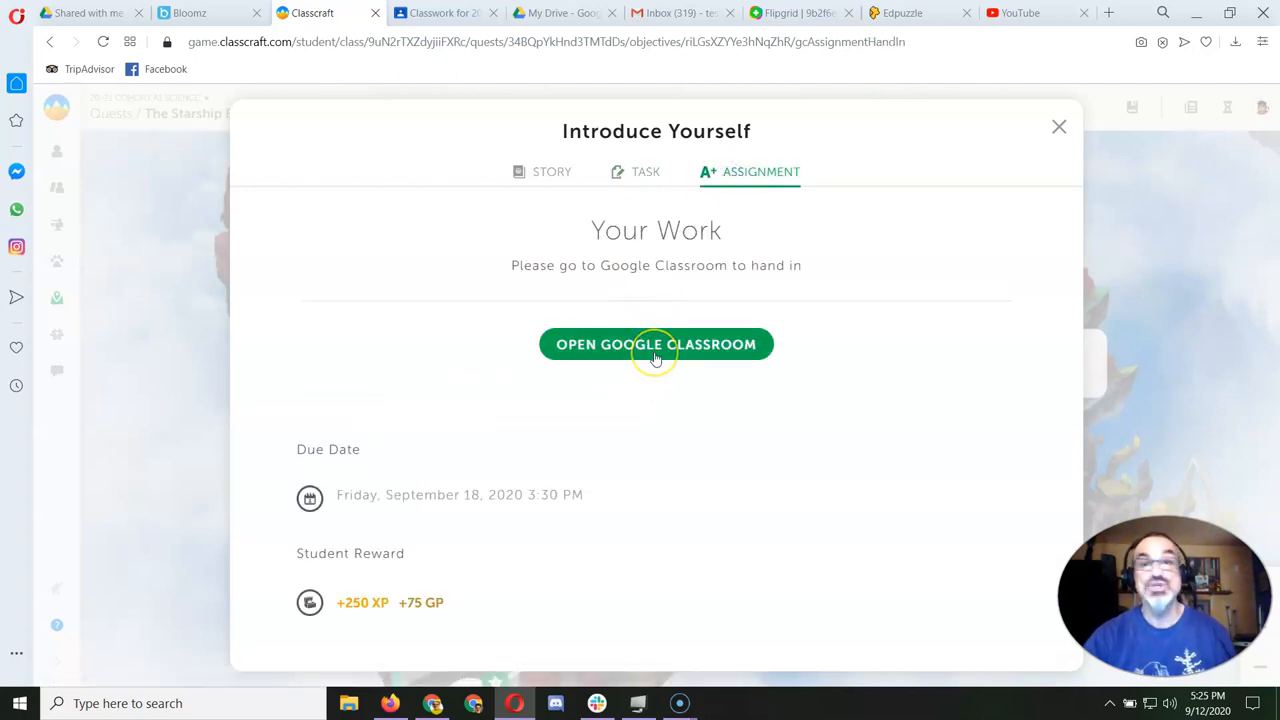
{"action": "mouse_move", "coordinate": [1024, 195]}
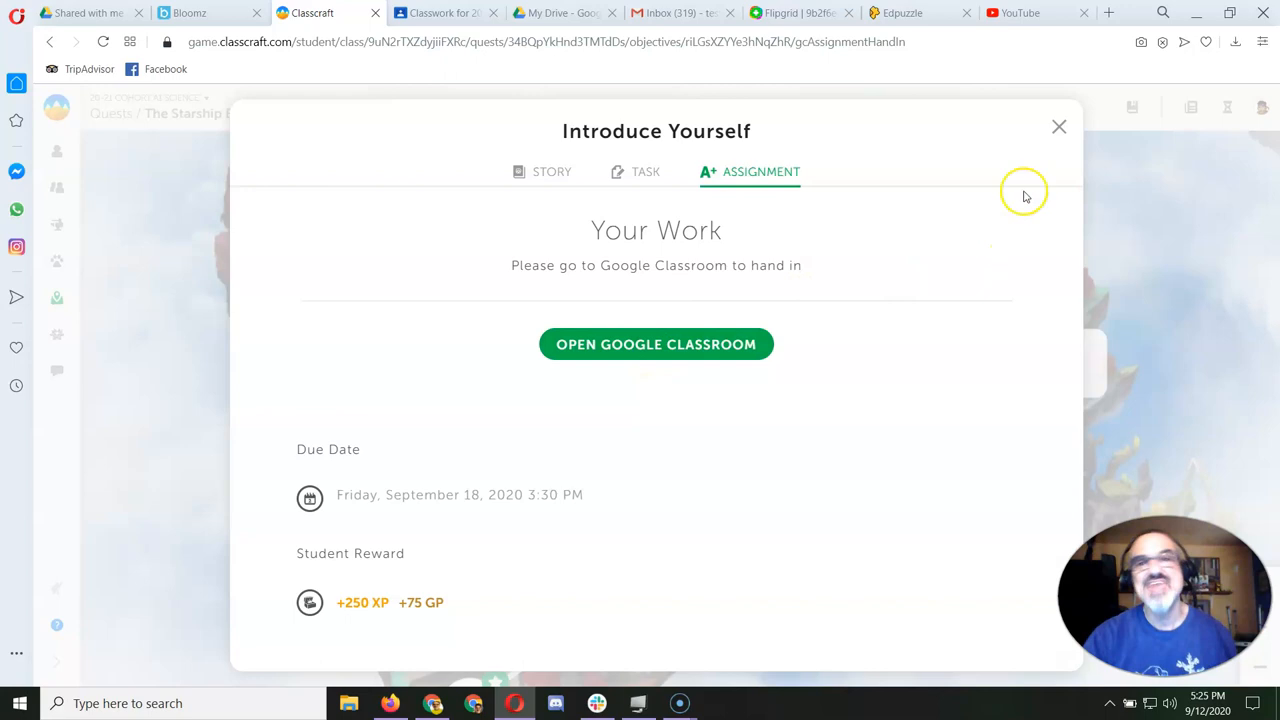
{"action": "left_click", "coordinate": [1059, 127]}
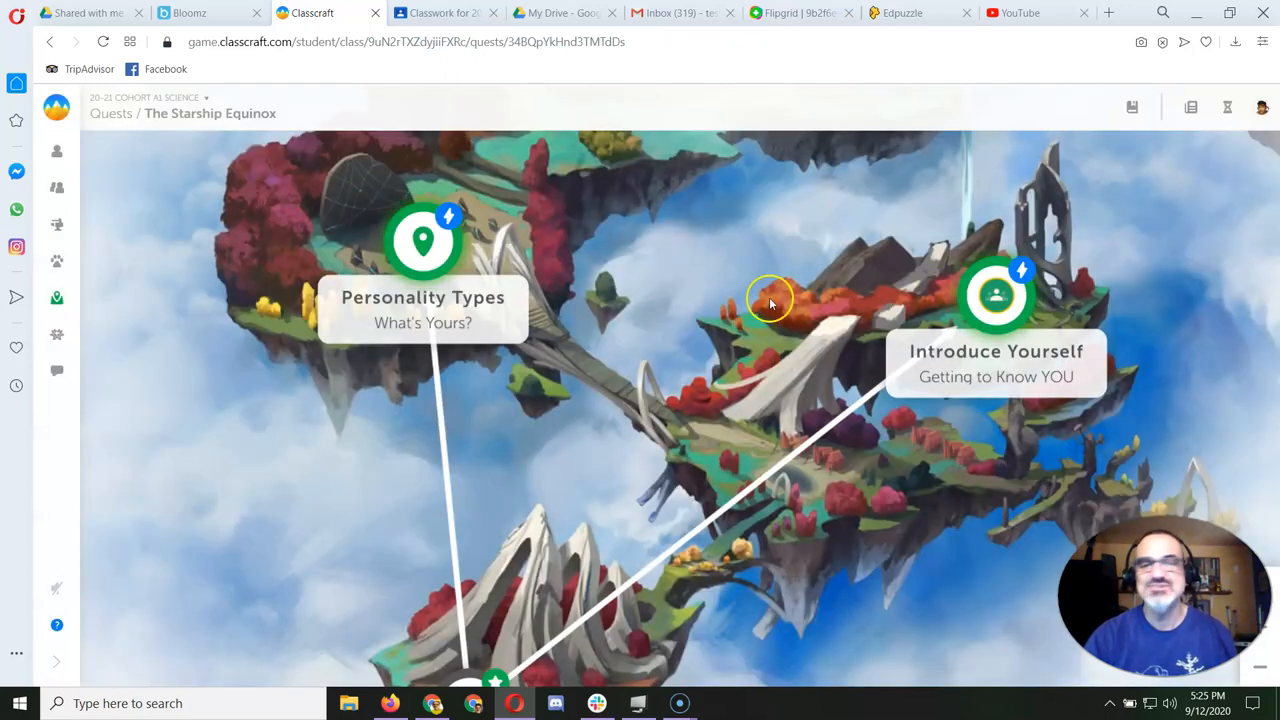
{"action": "left_click", "coordinate": [422, 240]}
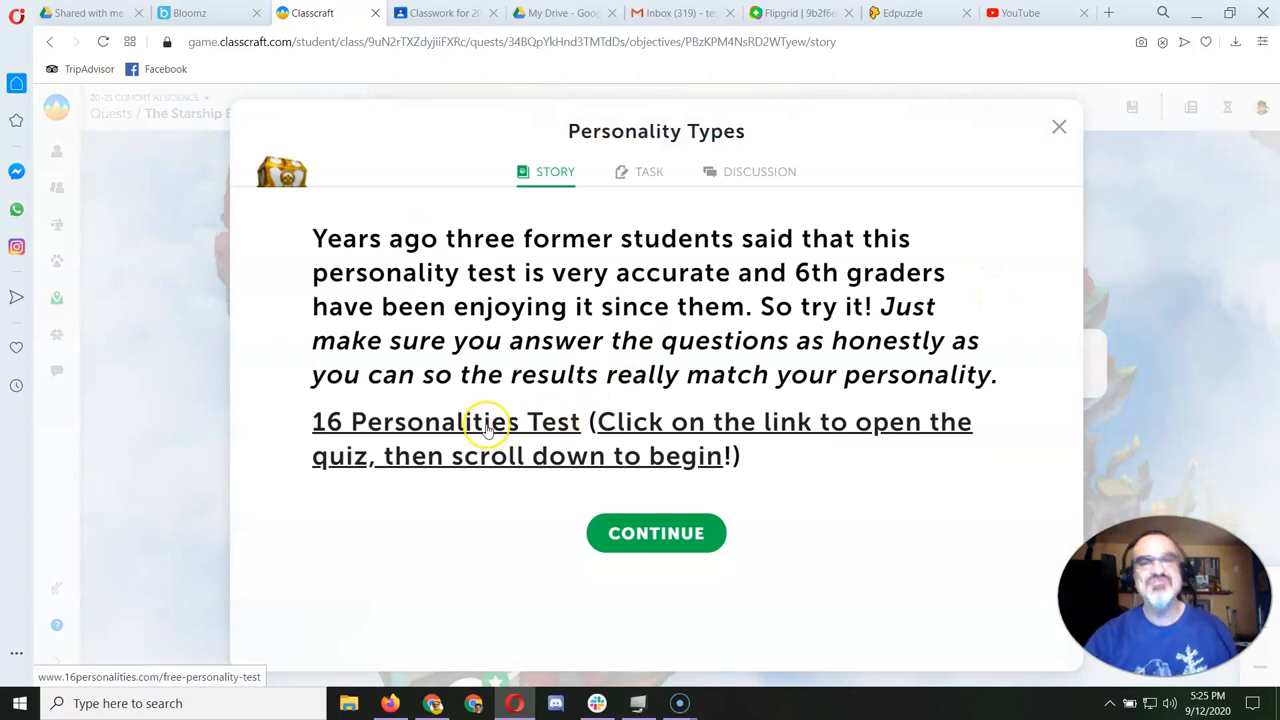
Step: Open the 16 Personalities Test in a new tab and view its questions
{"action": "left_click", "coordinate": [444, 421]}
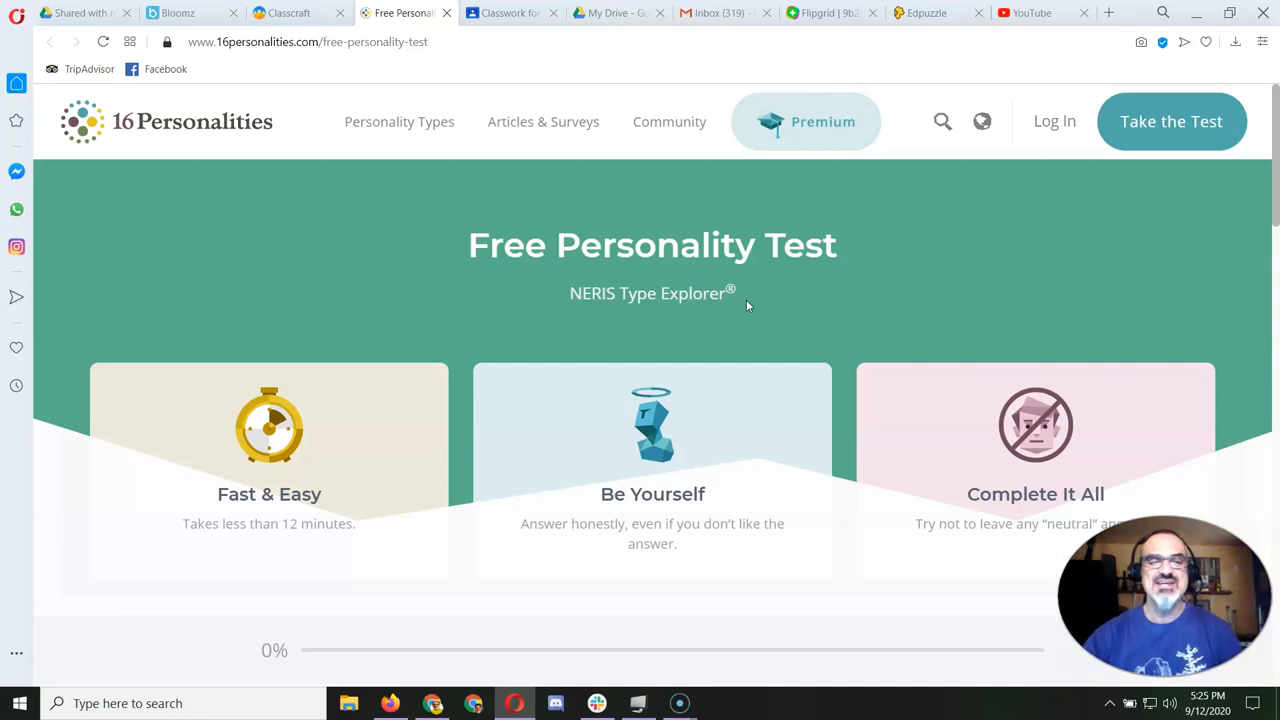
{"action": "scroll", "scroll_direction": "down", "scroll_amount": 3}
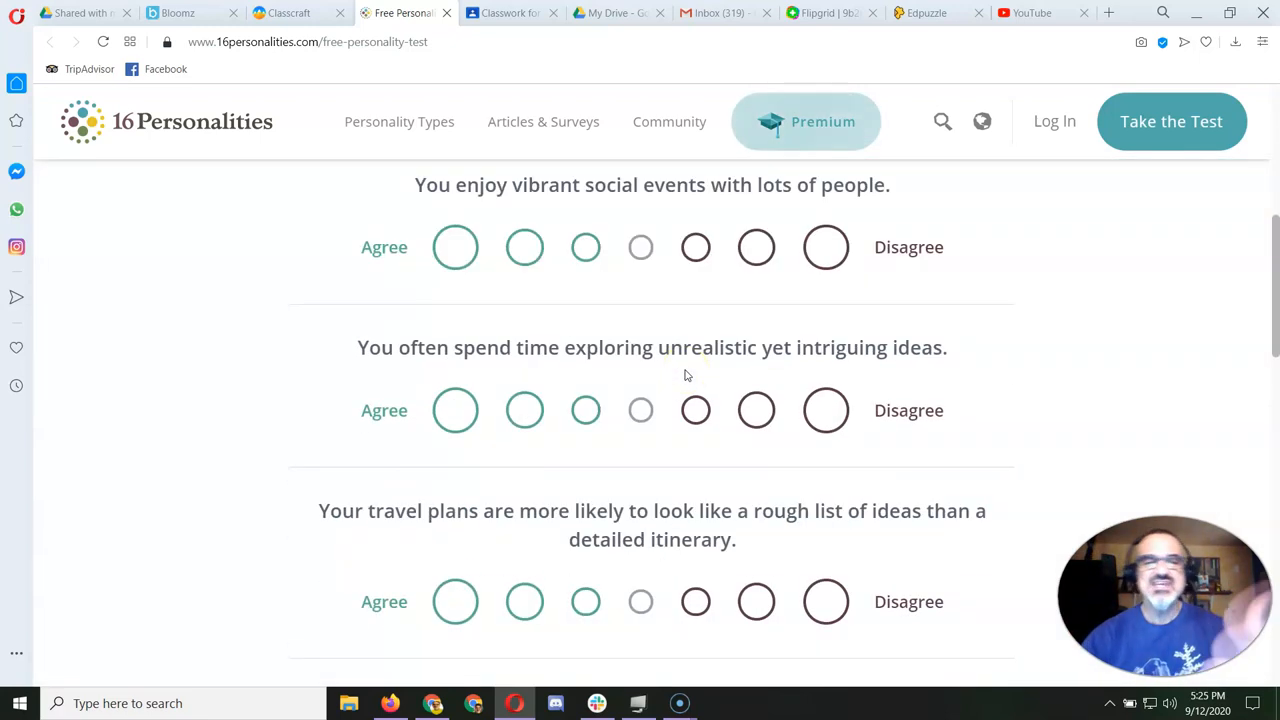
{"action": "scroll", "scroll_direction": "down", "scroll_amount": 3}
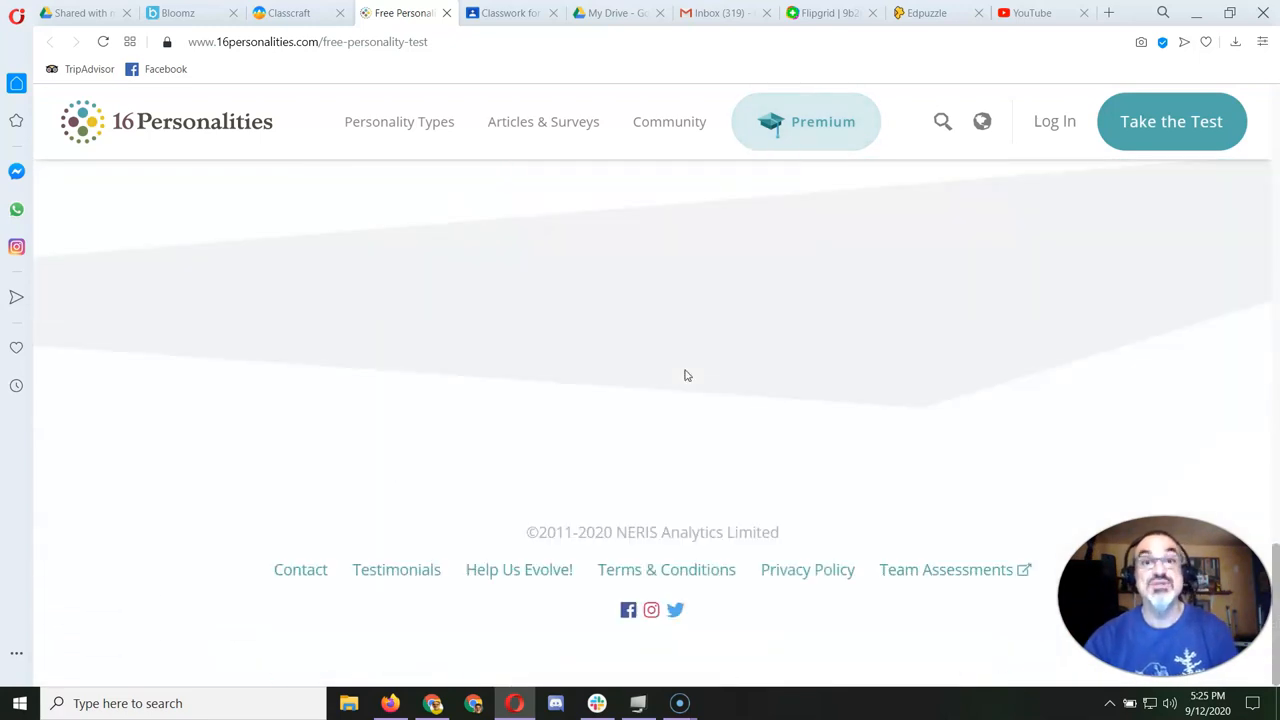
{"action": "scroll", "scroll_direction": "up", "scroll_amount": 3}
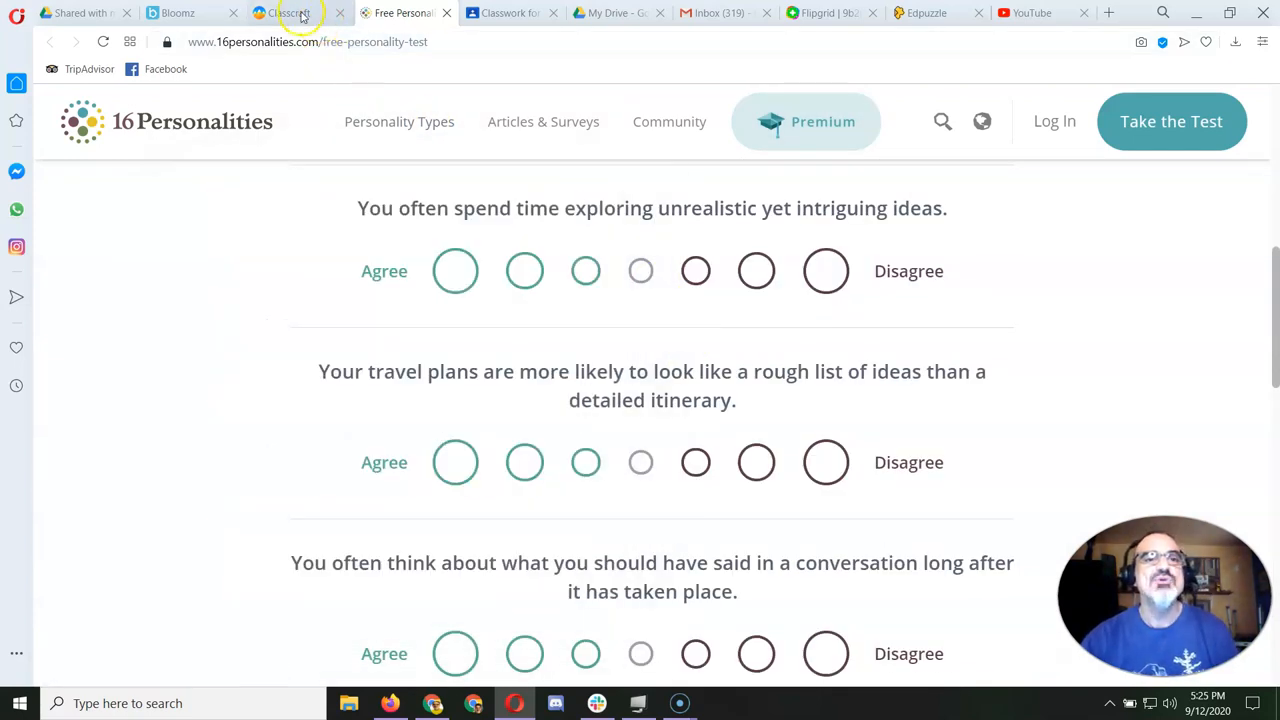
Step: Back in Classcraft, continue to the task and select the example 'Architect INTJ or INTJ-A'
{"action": "left_click", "coordinate": [289, 13]}
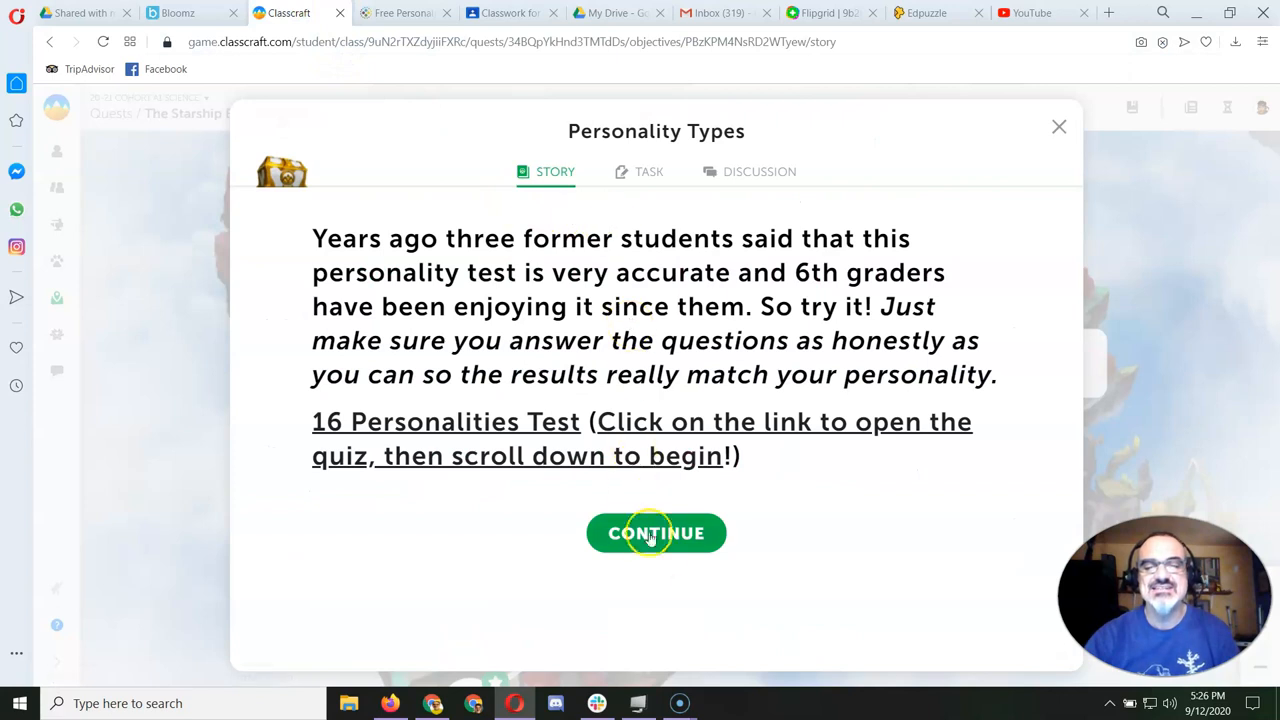
{"action": "left_click", "coordinate": [656, 533]}
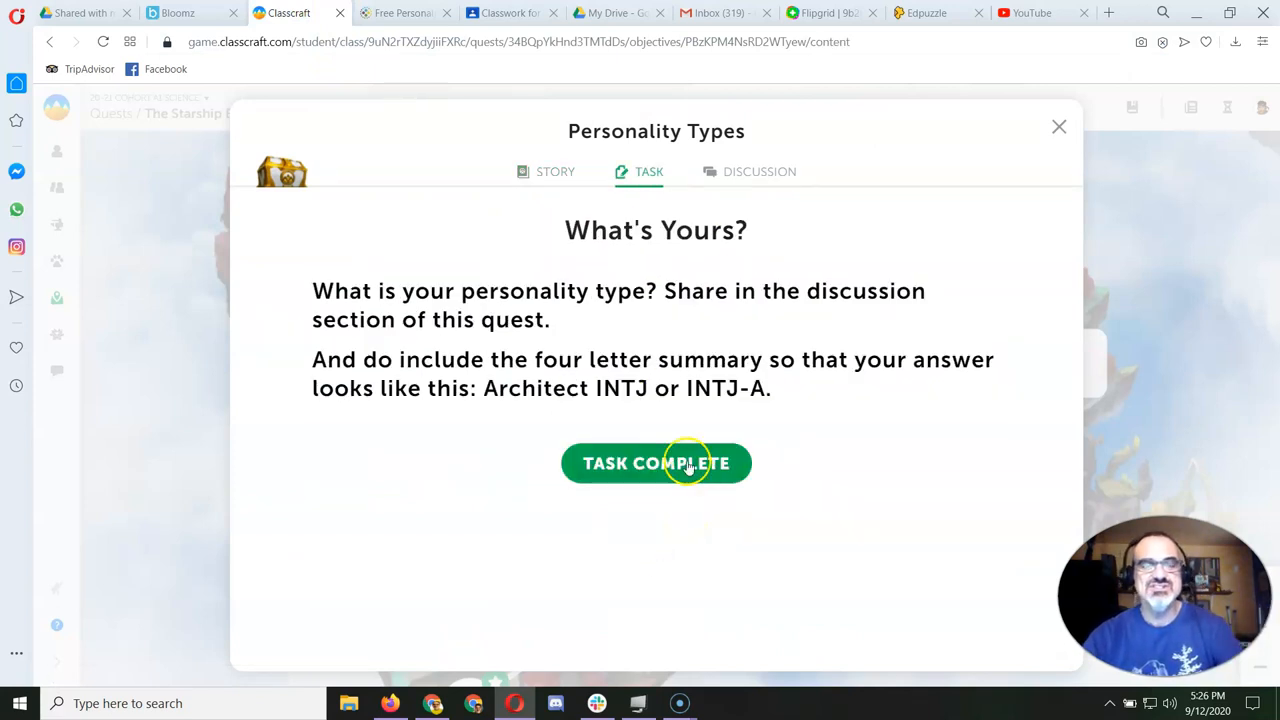
{"action": "double_click", "coordinate": [518, 388]}
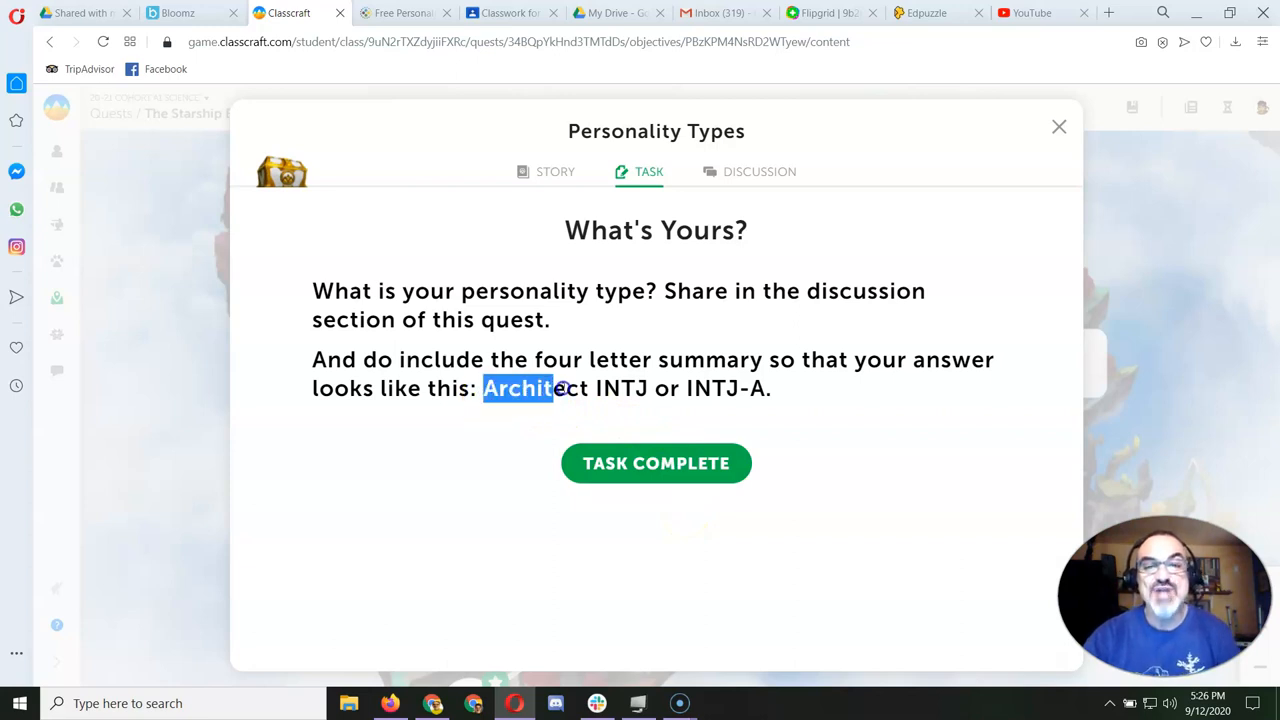
{"action": "left_click_drag", "start_coordinate": [520, 388], "coordinate": [770, 388]}
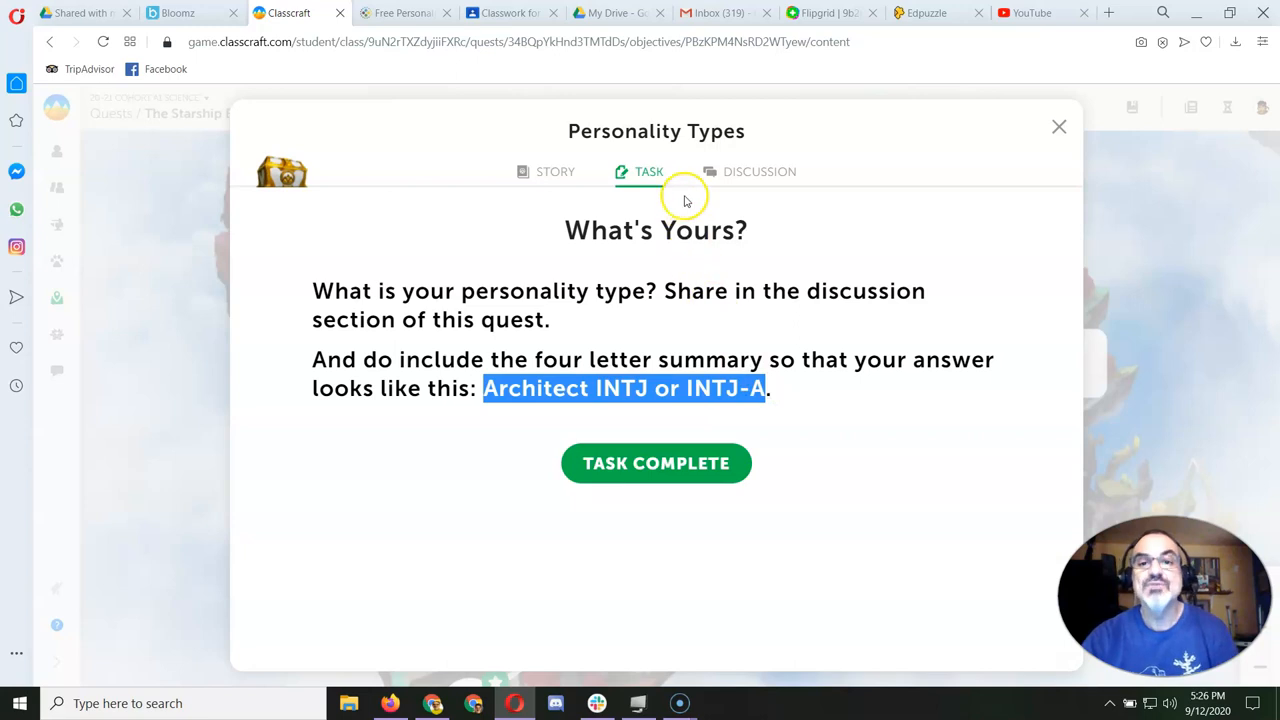
Step: Post 'I got Architect INTJ or INTJ-A' in the Personality Types discussion
{"action": "left_click", "coordinate": [759, 171]}
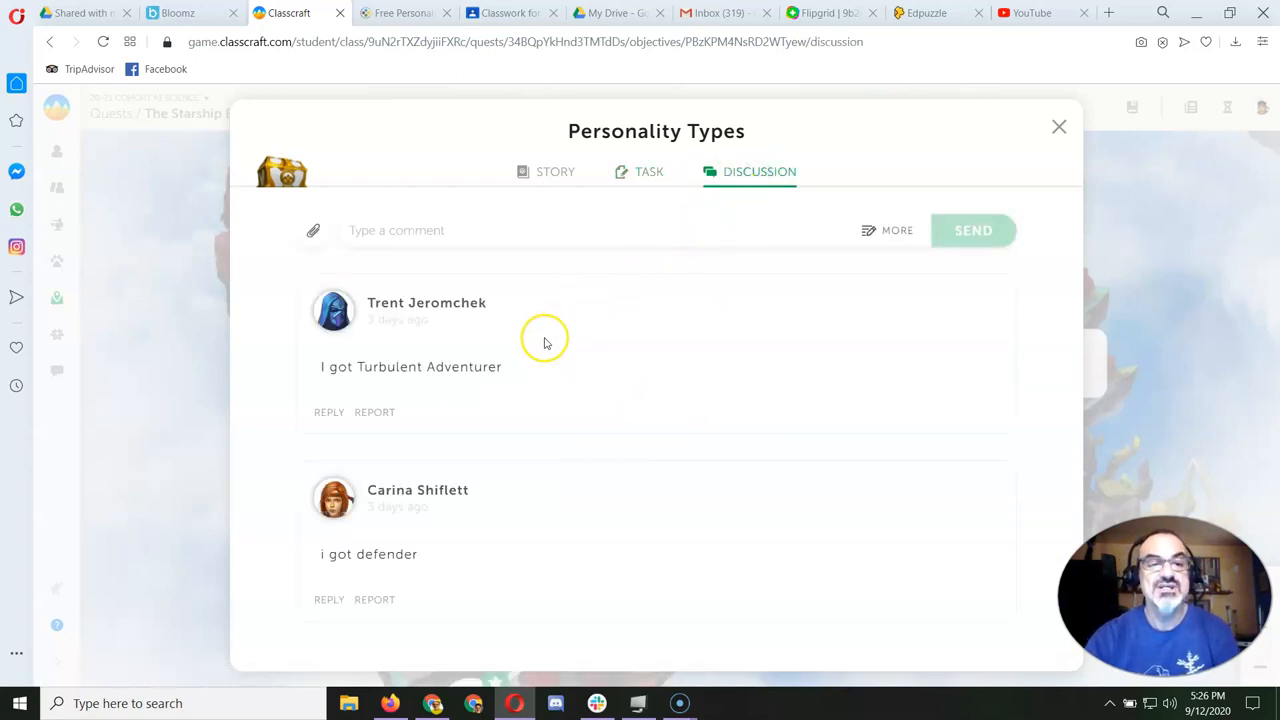
{"action": "mouse_move", "coordinate": [545, 343]}
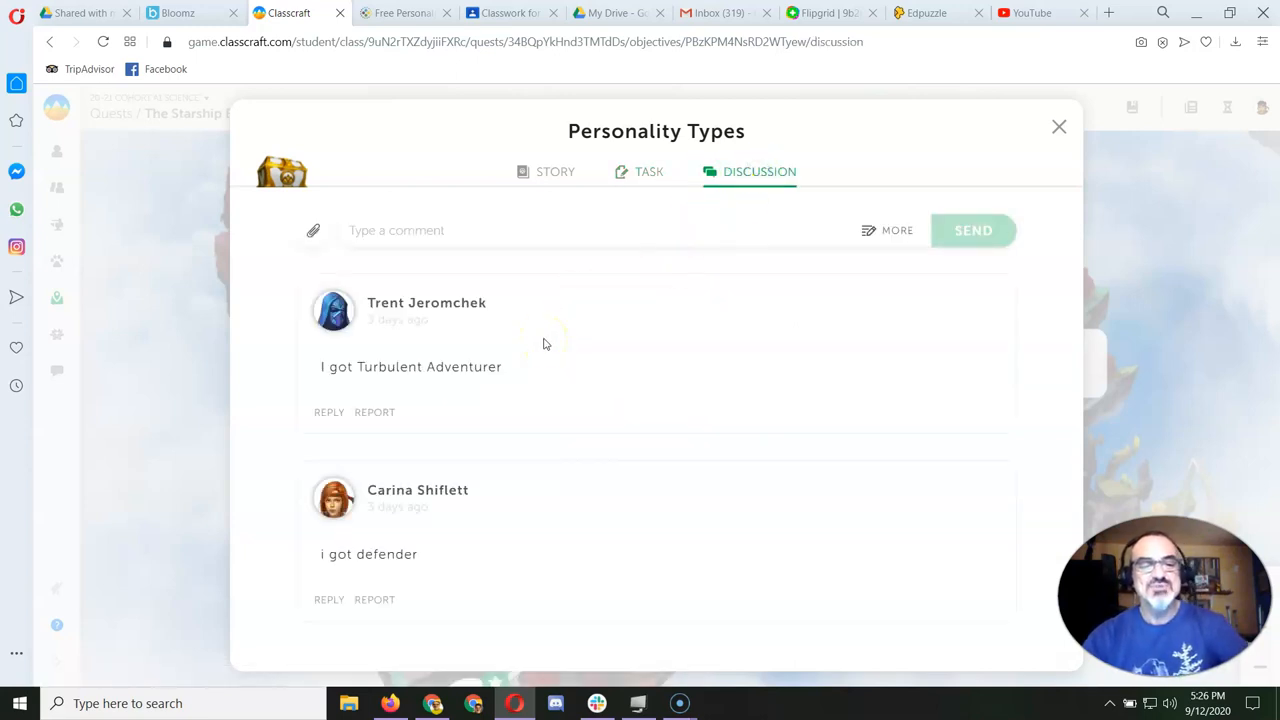
{"action": "mouse_move", "coordinate": [457, 291]}
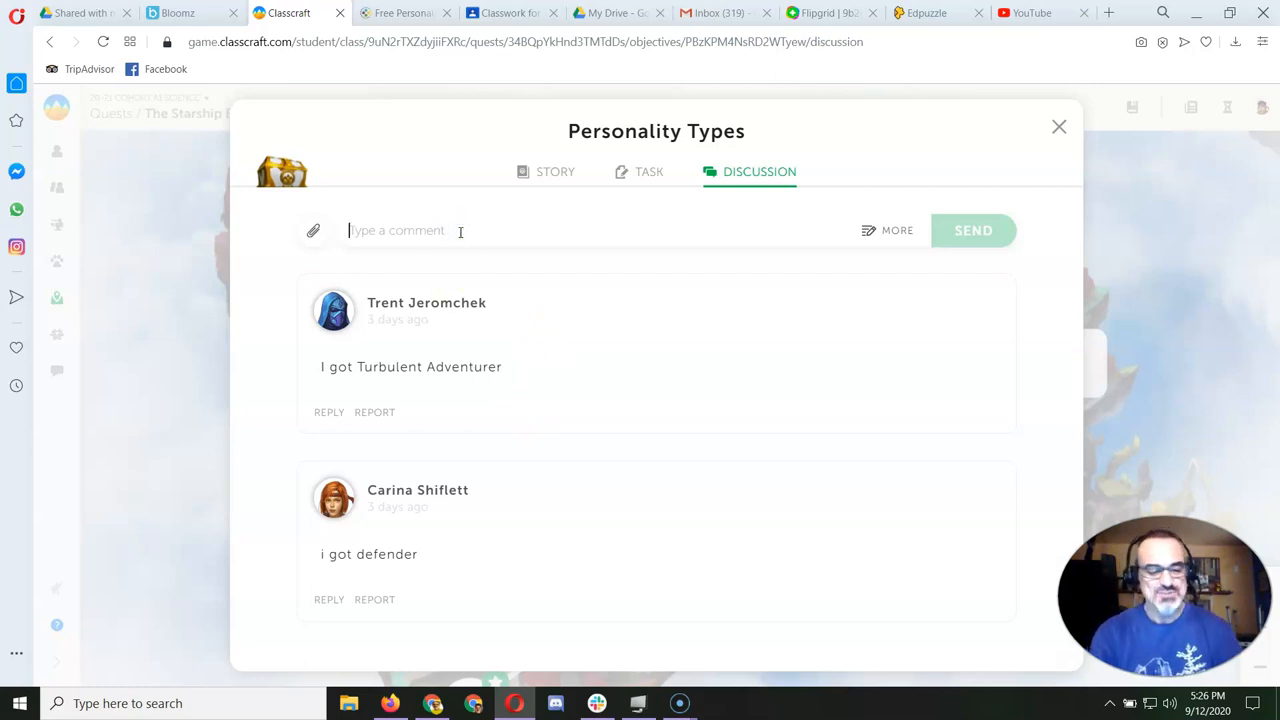
{"action": "type", "text": "Architect INTJ or INTJ-A"}
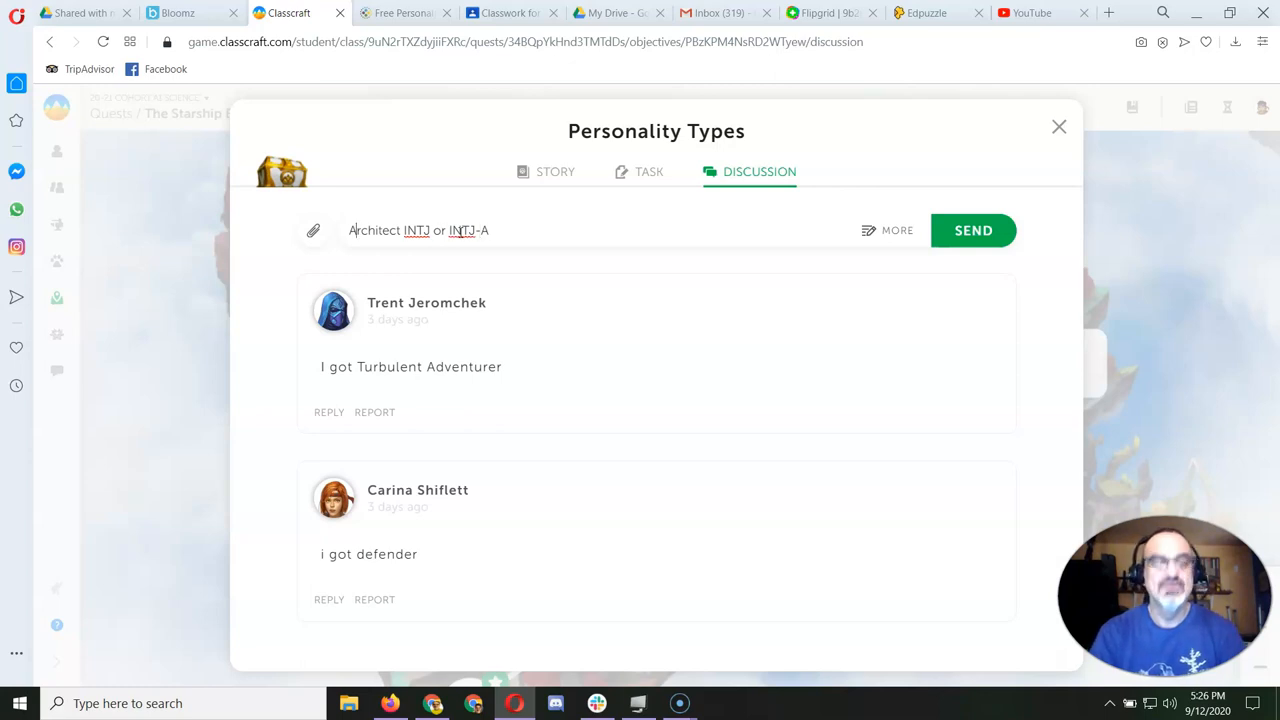
{"action": "type", "text": "I got"}
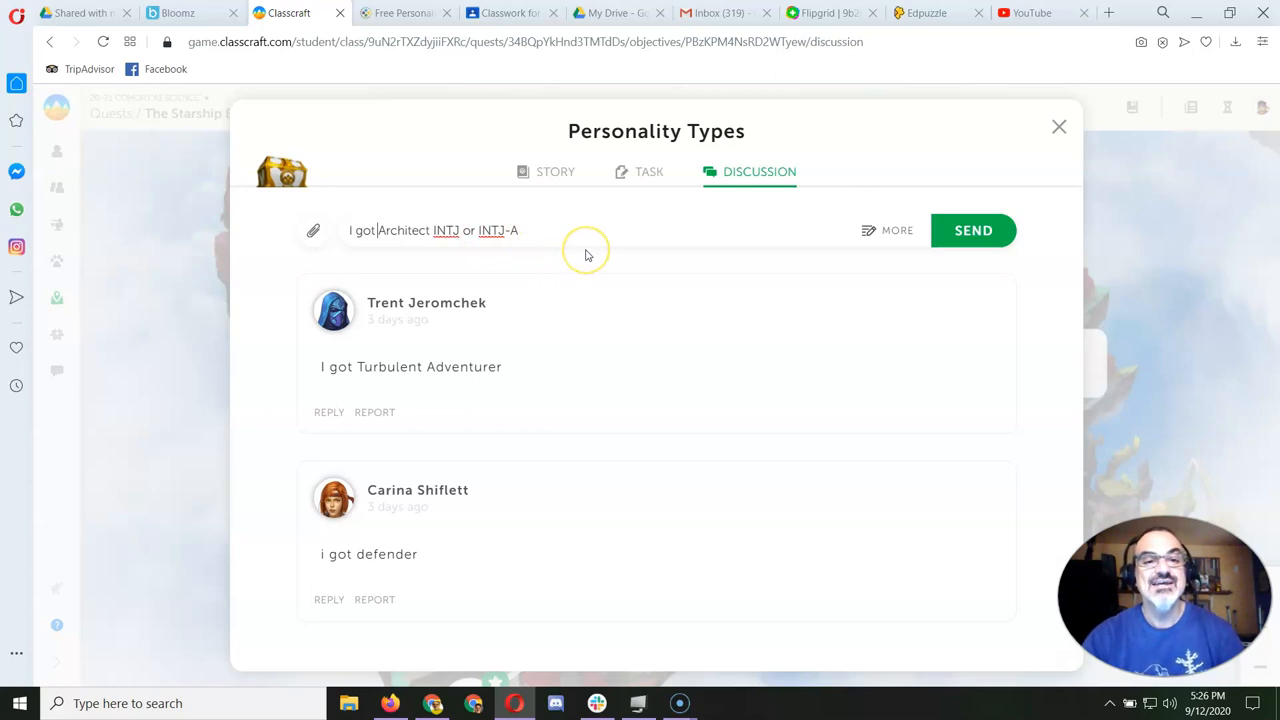
{"action": "mouse_move", "coordinate": [586, 252]}
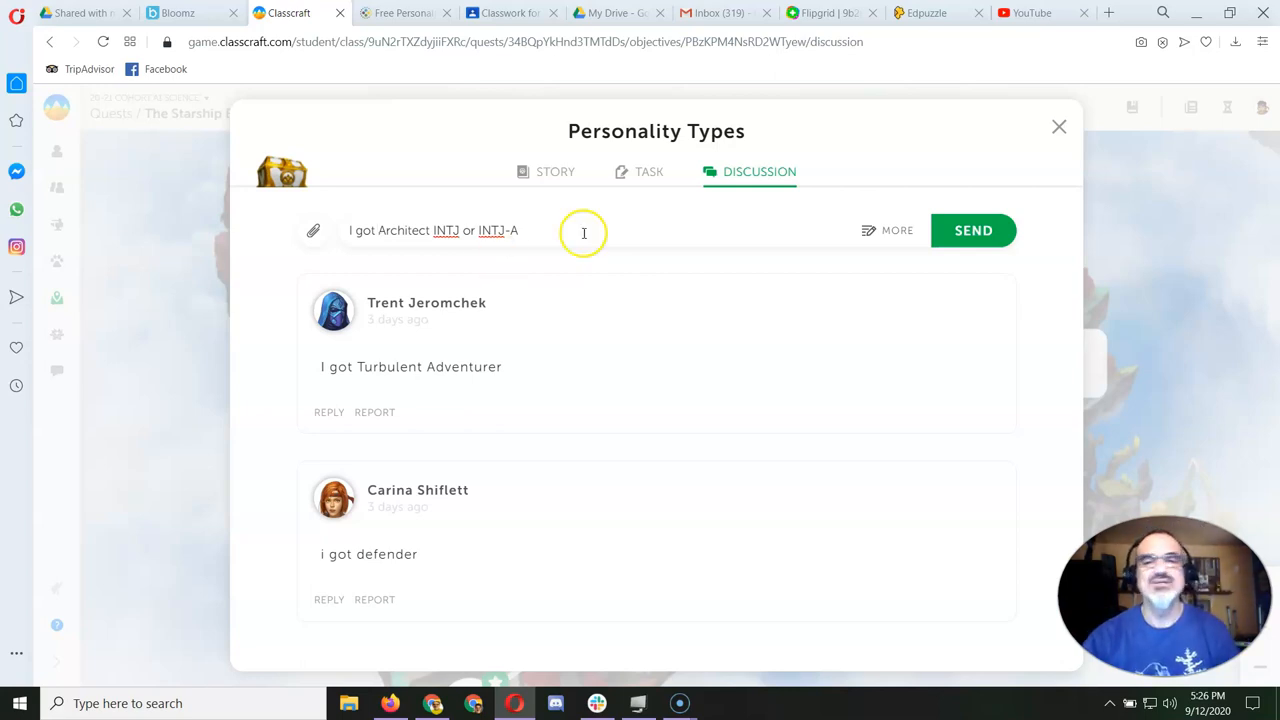
{"action": "left_click", "coordinate": [972, 230]}
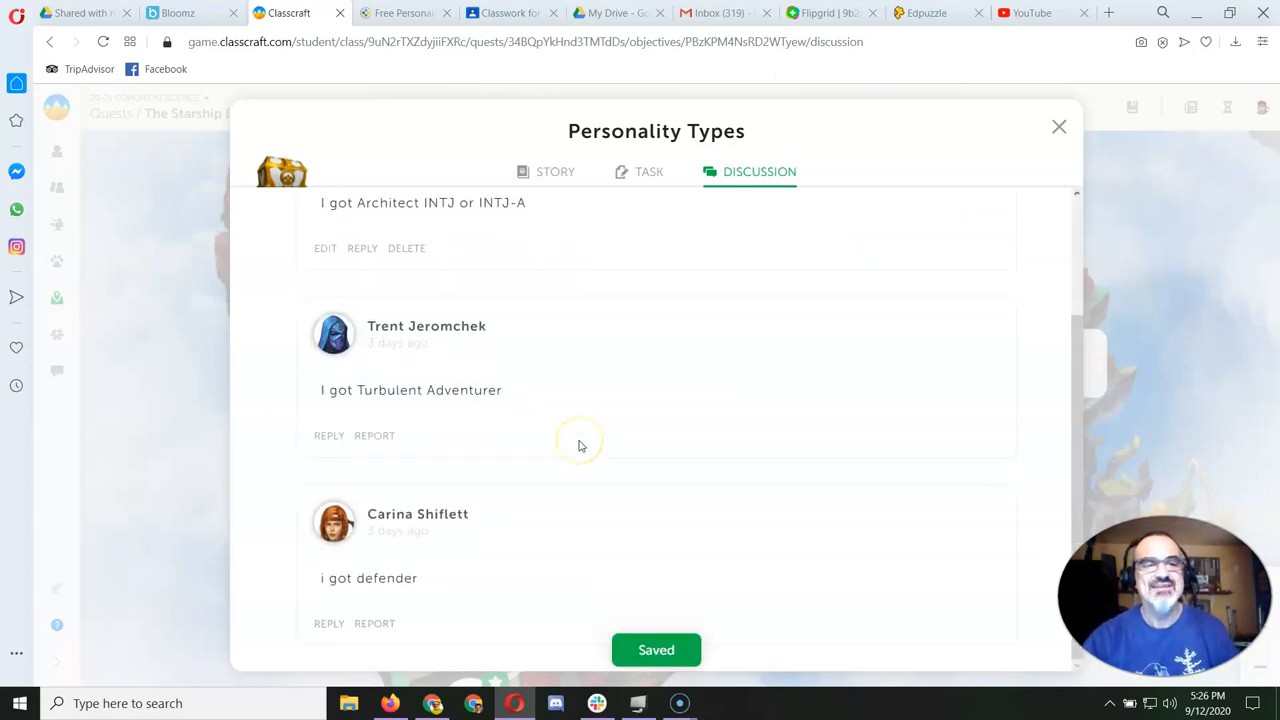
{"action": "mouse_move", "coordinate": [329, 435]}
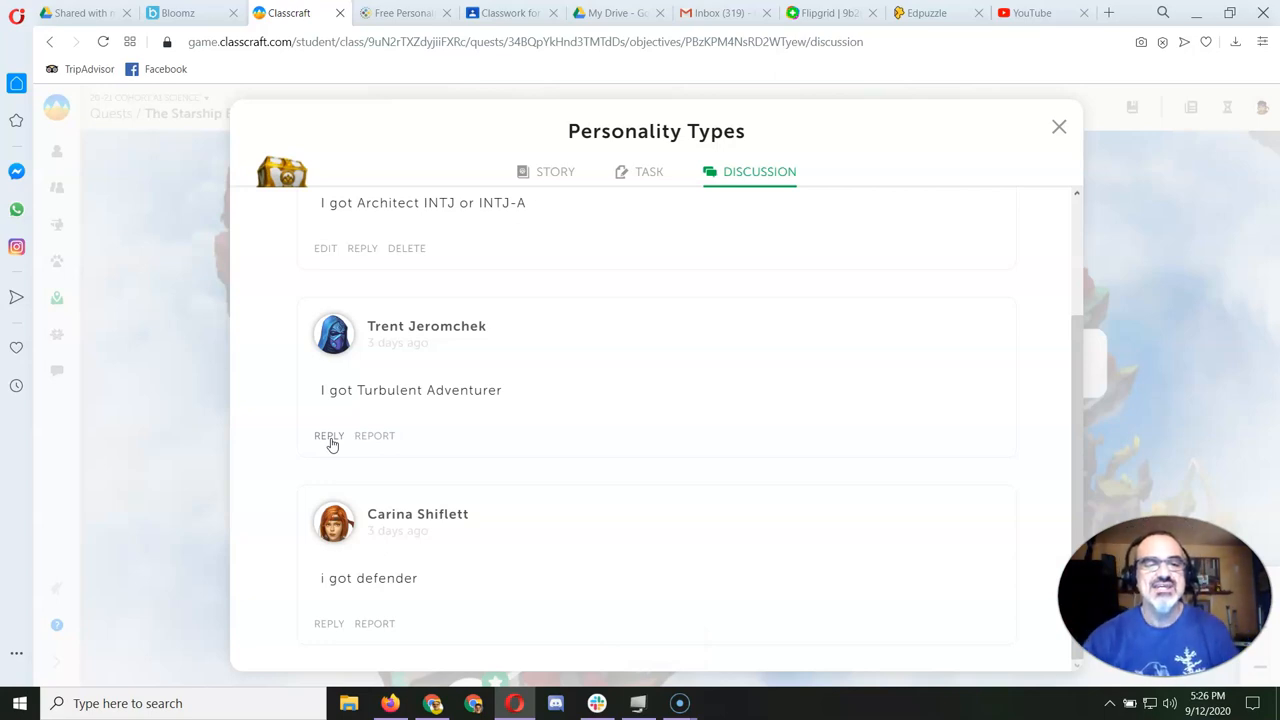
{"action": "scroll", "scroll_direction": "up", "scroll_amount": 3}
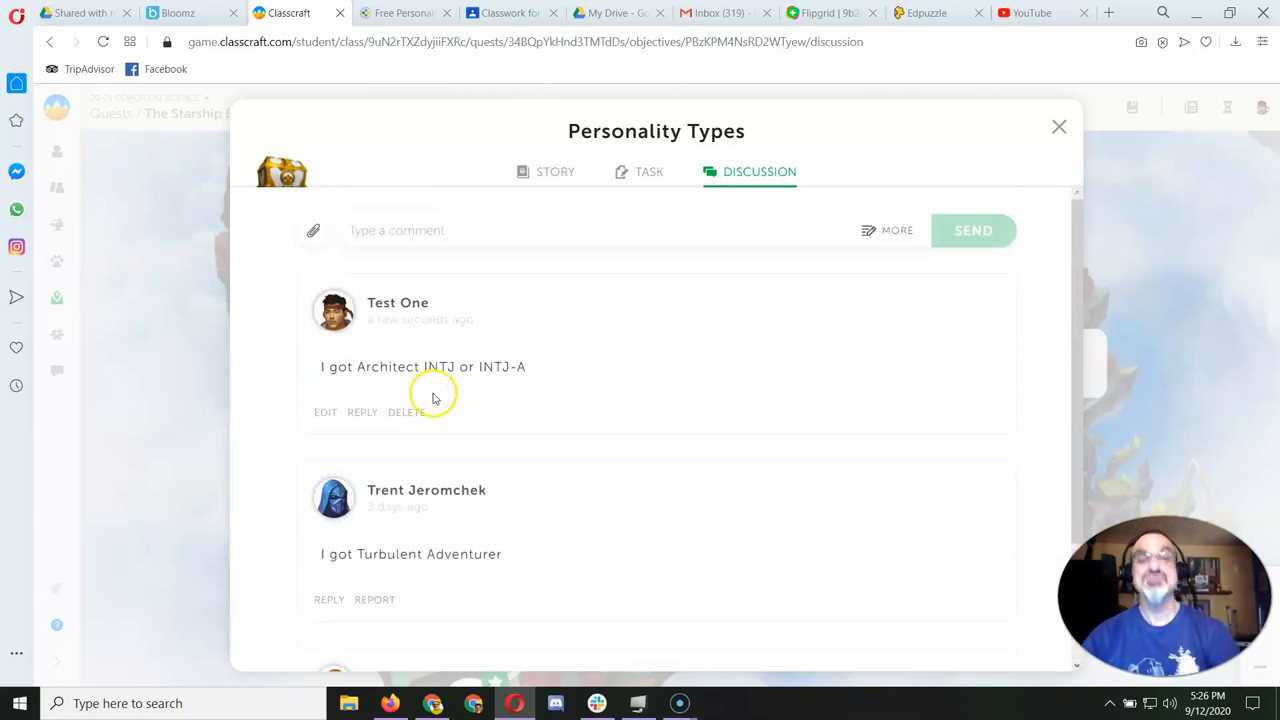
{"action": "scroll", "scroll_direction": "down", "scroll_amount": 3}
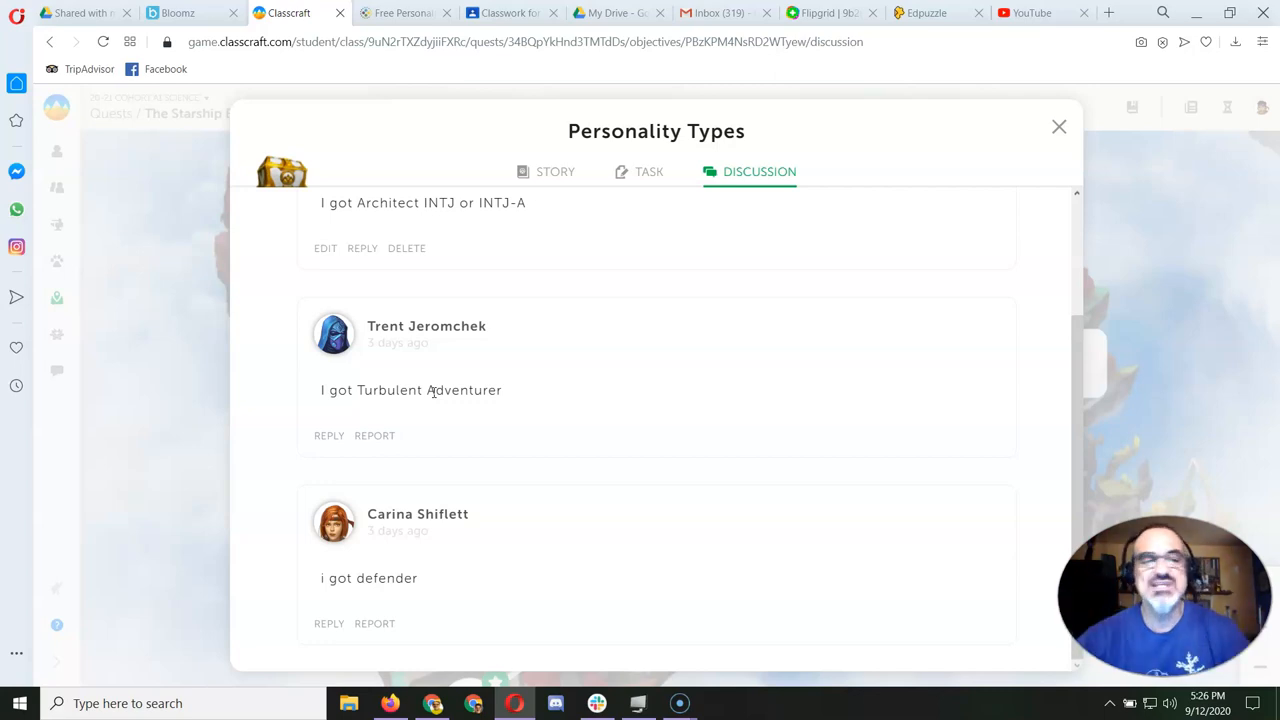
{"action": "mouse_move", "coordinate": [352, 458]}
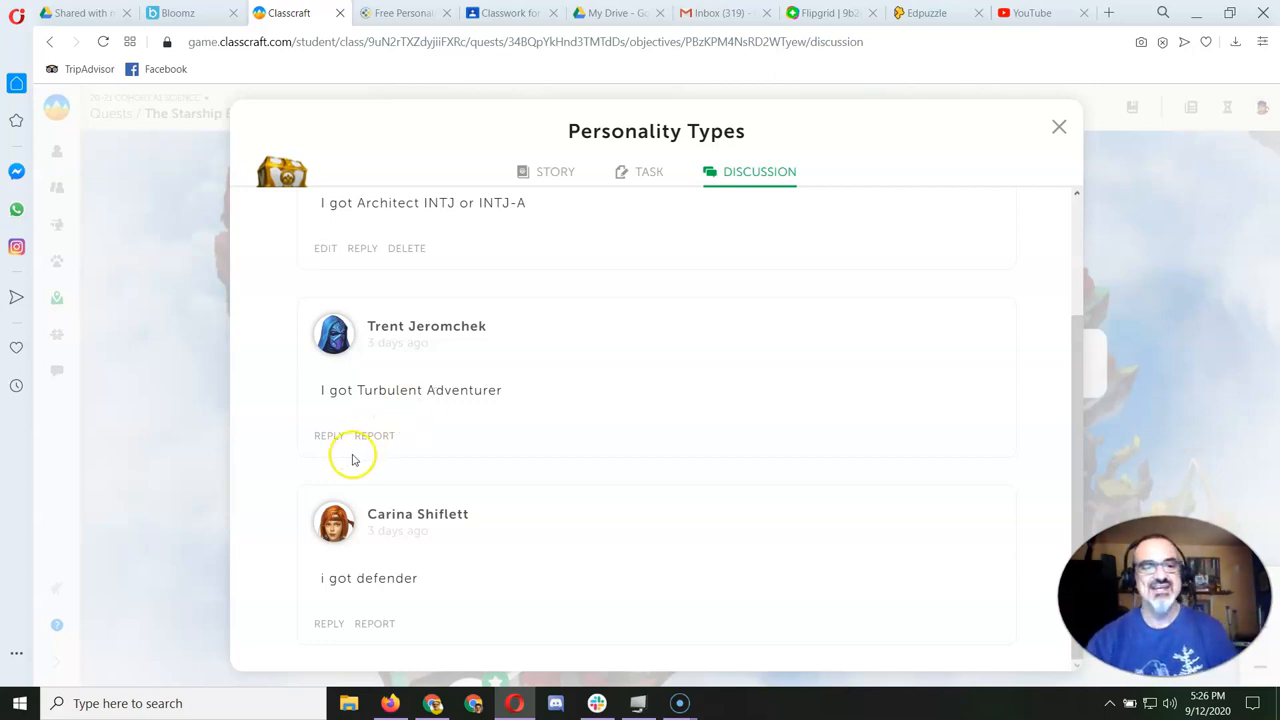
Step: Reply to the Turbulent Adventurer comment asking if they're turbulent and an adventurer
{"action": "left_click", "coordinate": [329, 435]}
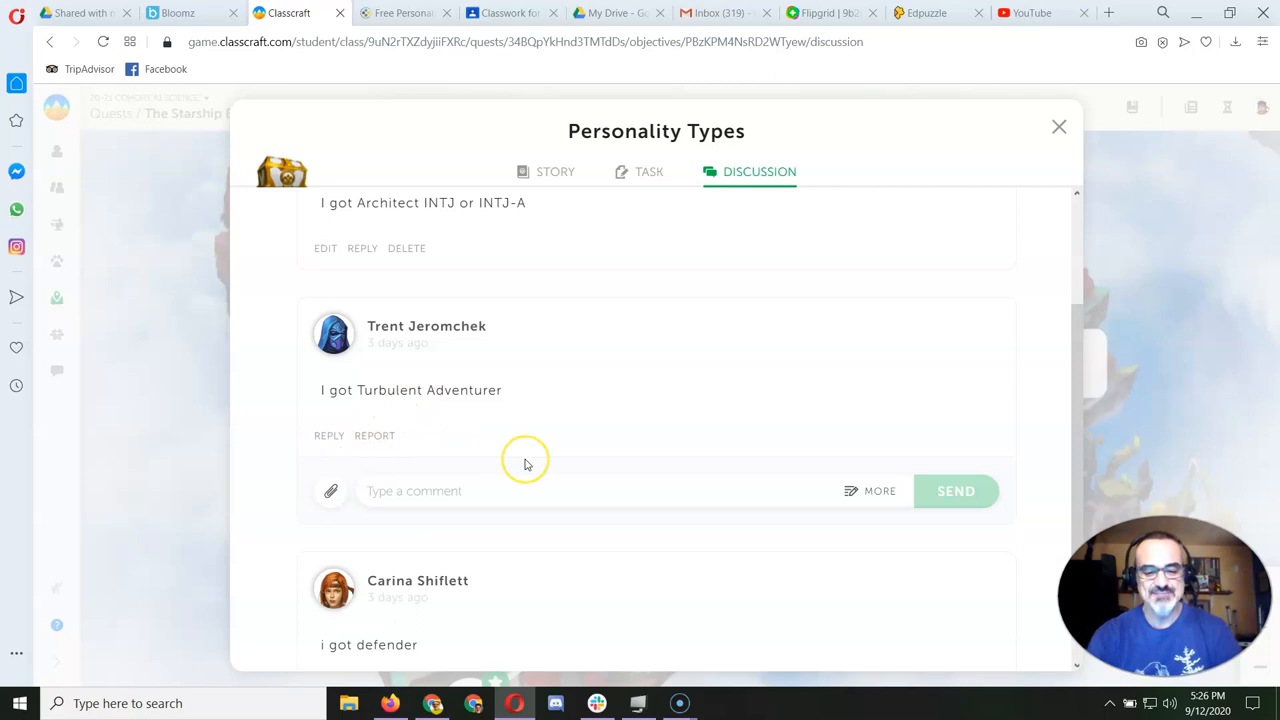
{"action": "type", "text": "Wow, d"}
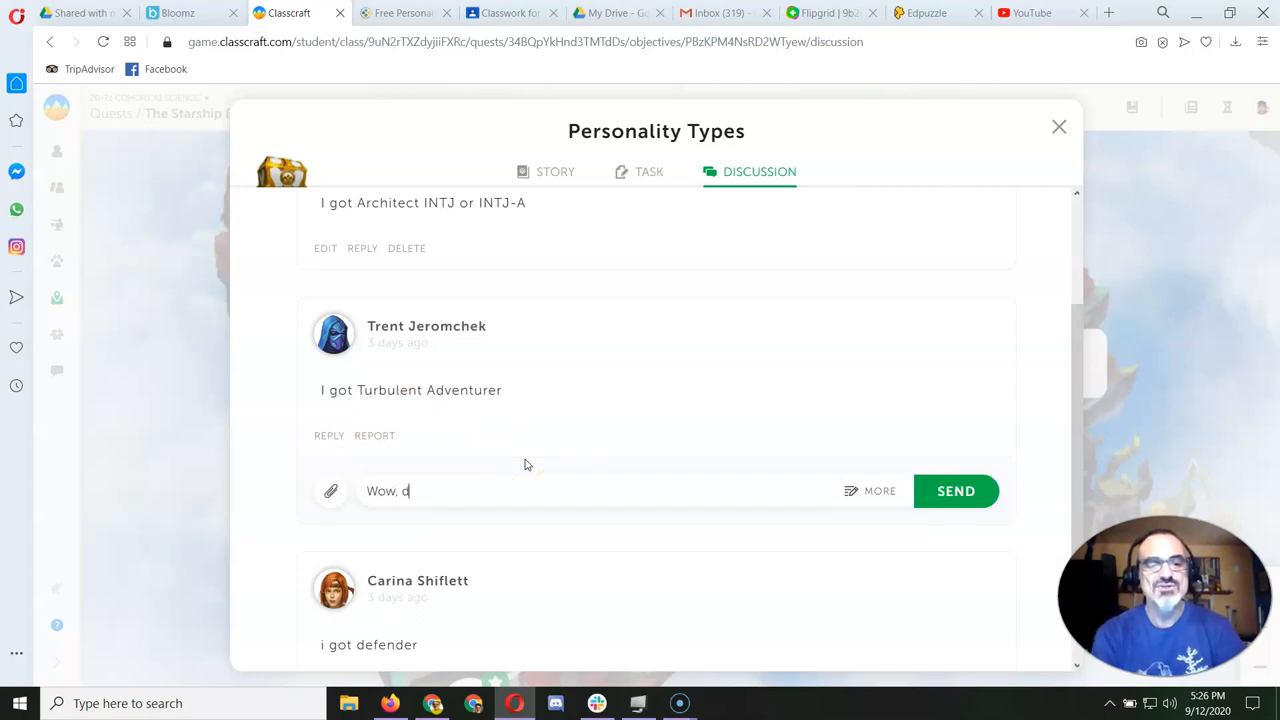
{"action": "type", "text": "o you see youre"}
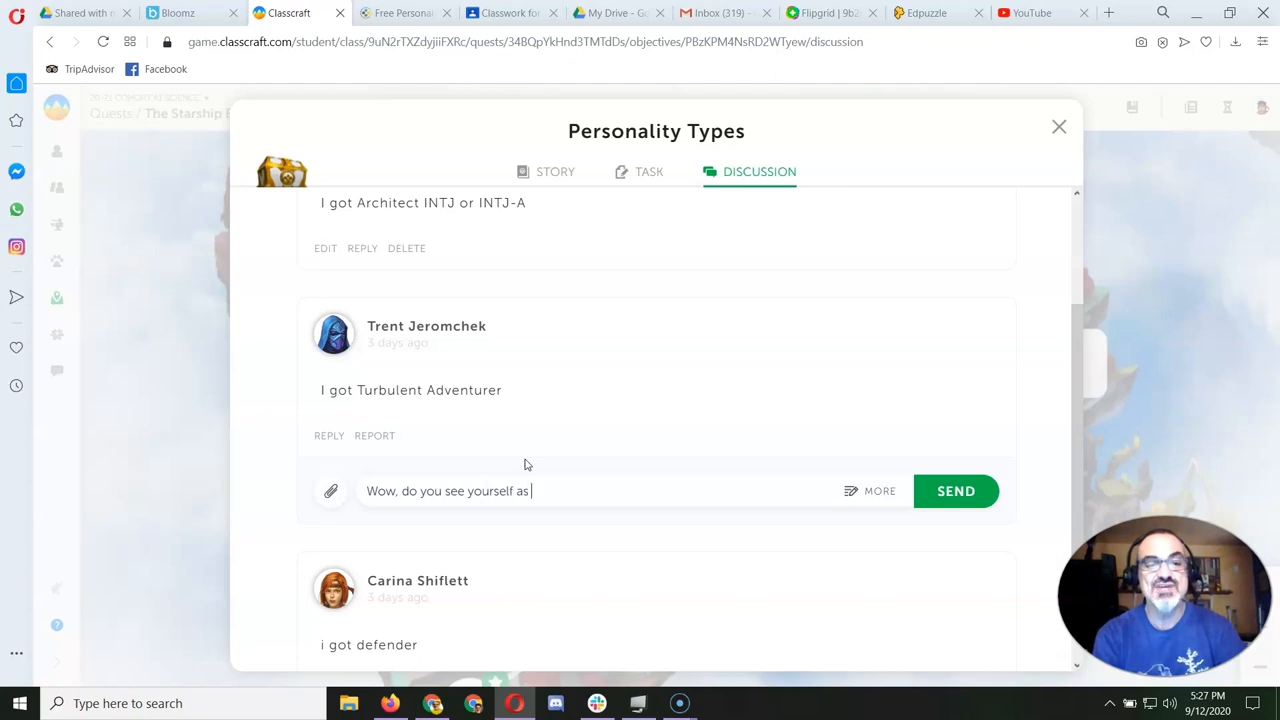
{"action": "type", "text": "turbula"}
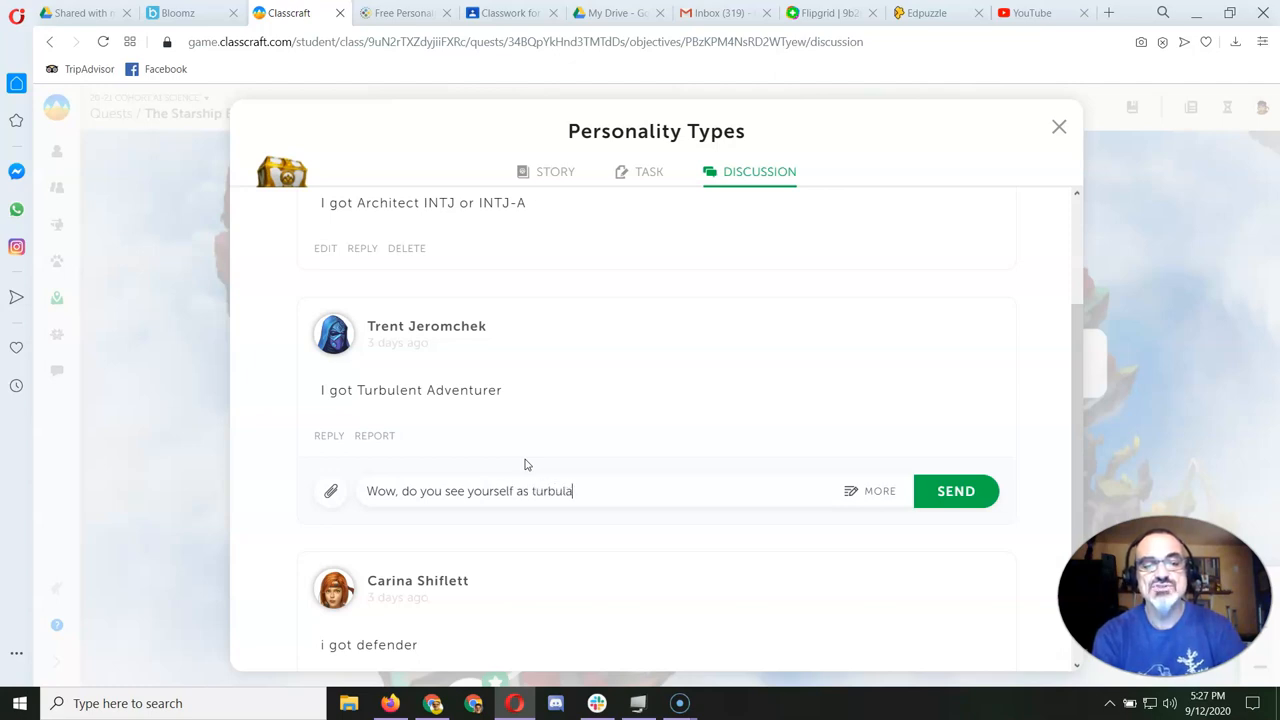
{"action": "type", "text": "nt?"}
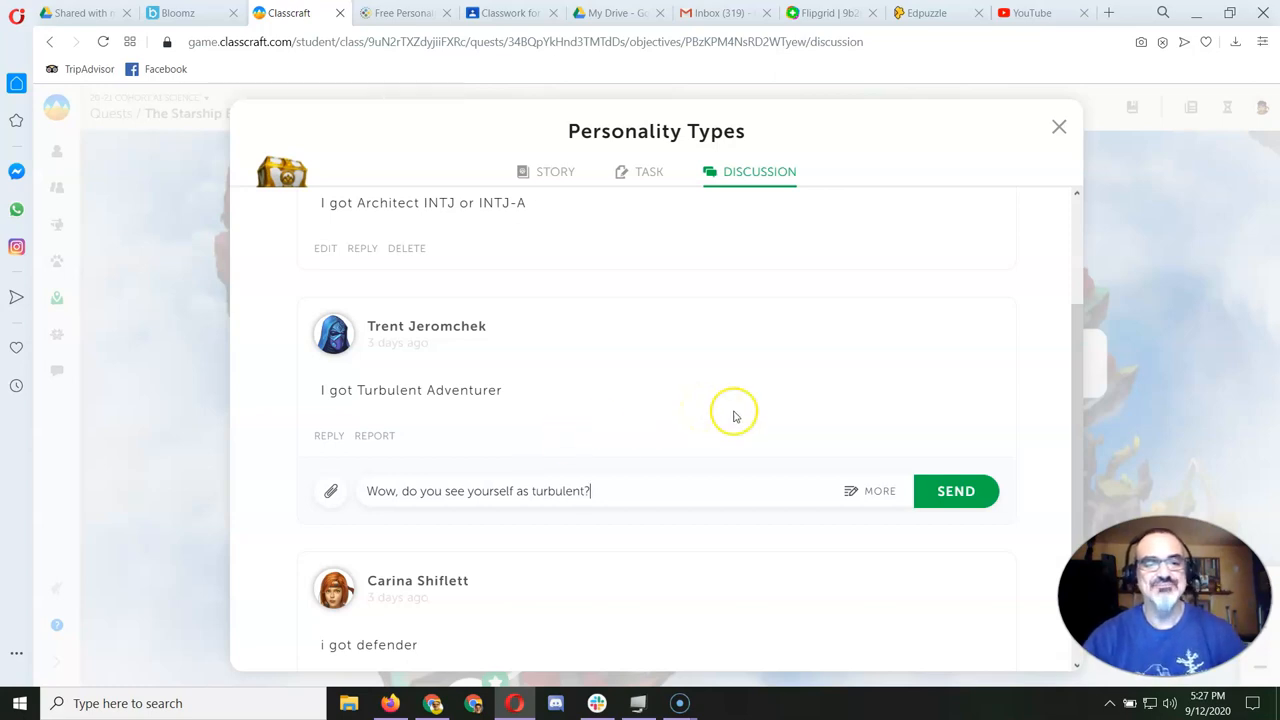
{"action": "mouse_move", "coordinate": [842, 458]}
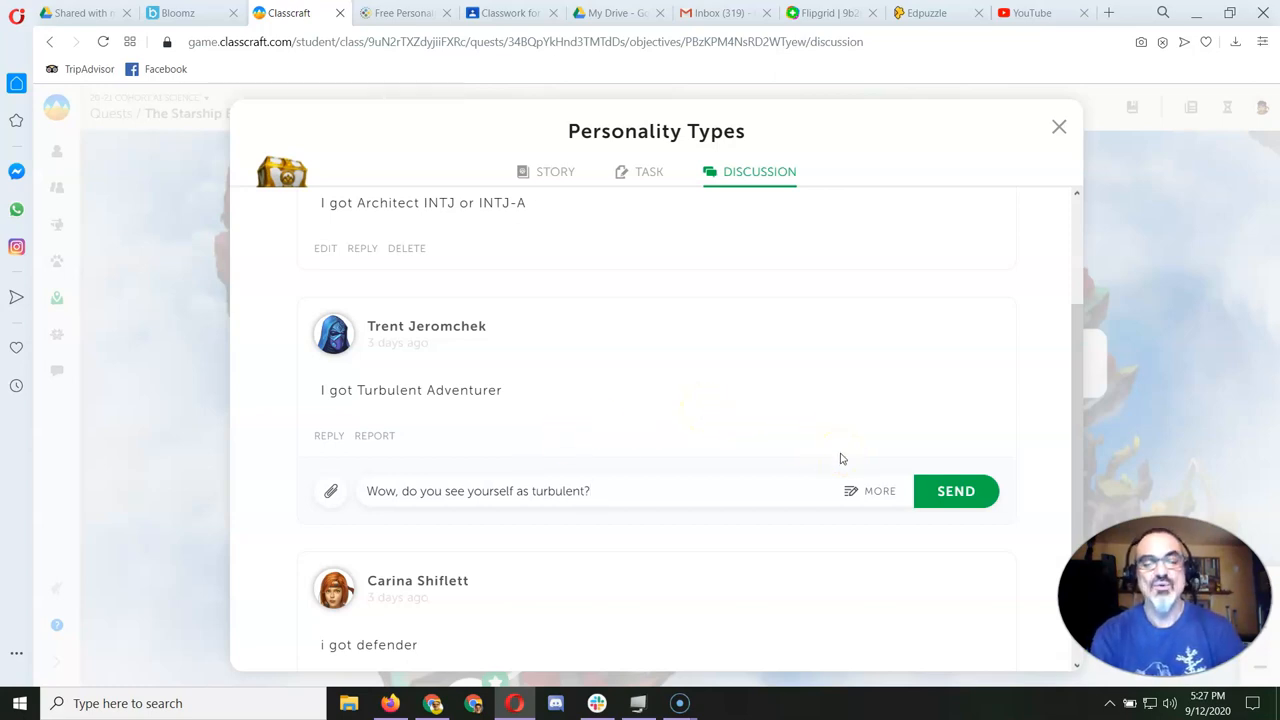
{"action": "type", "text": "And do"}
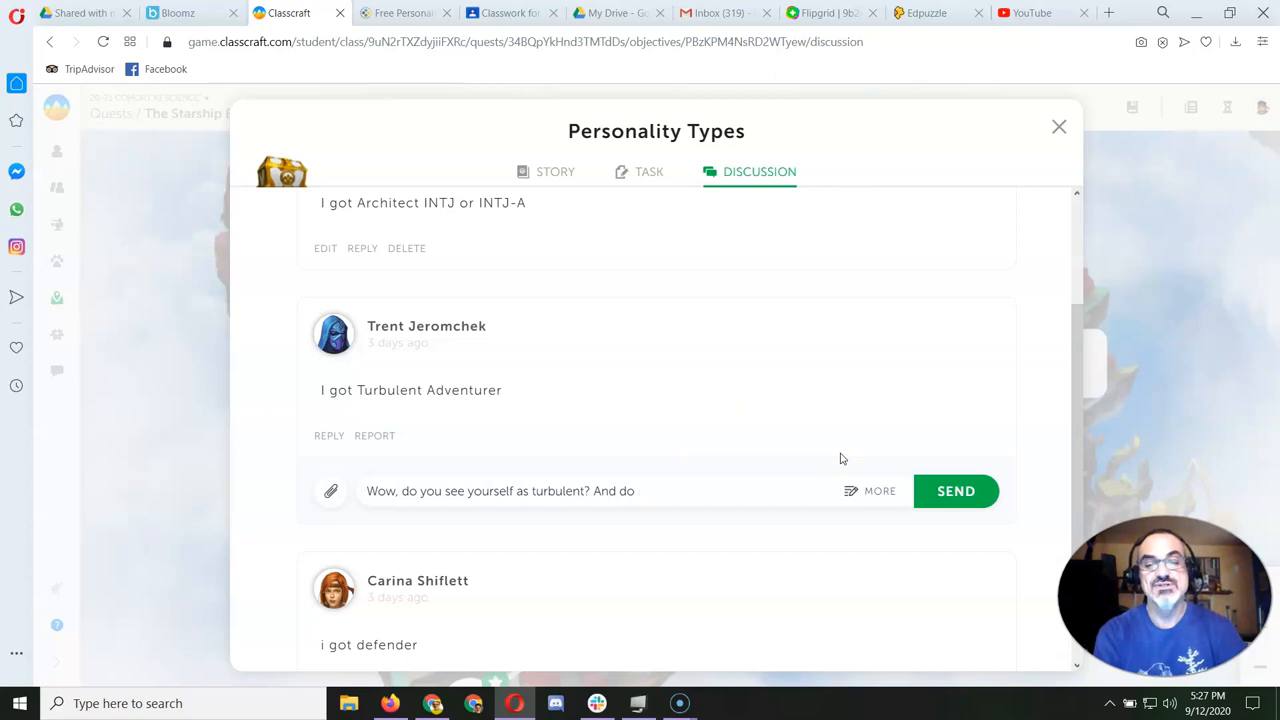
{"action": "type", "text": "you see yoru"}
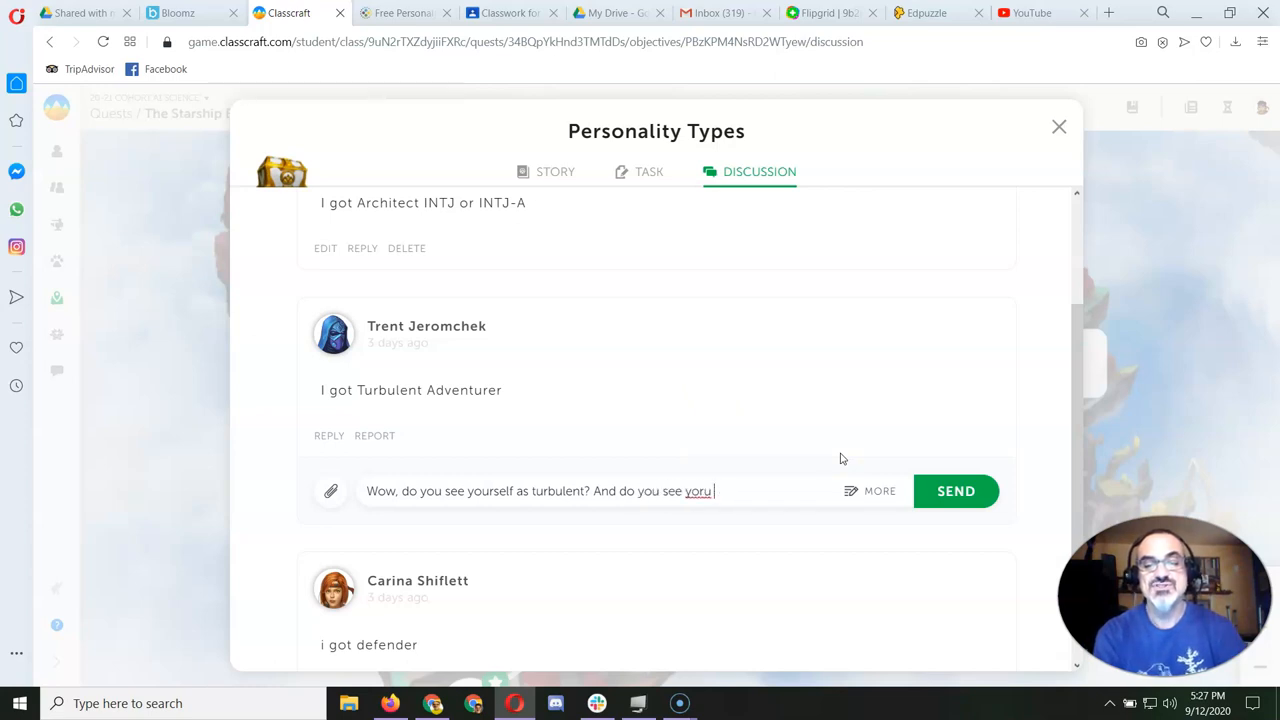
{"action": "type", "text": "yourself as"}
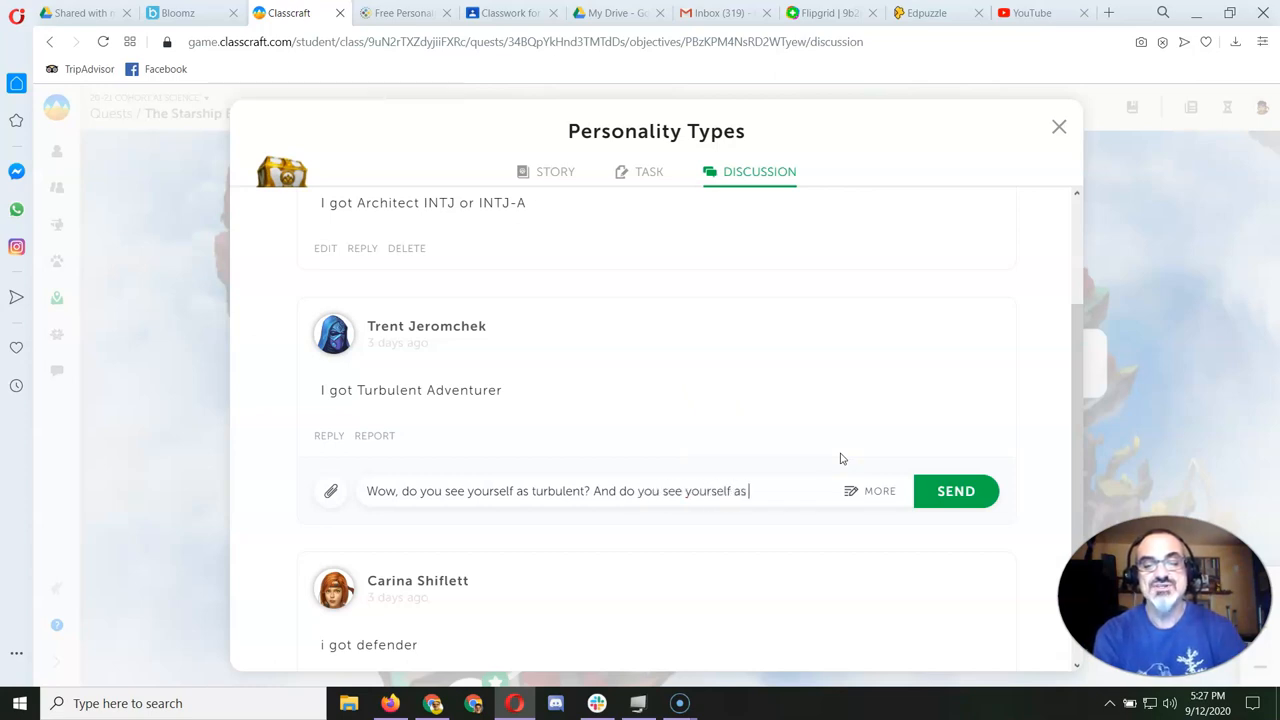
{"action": "type", "text": "an adventurer."}
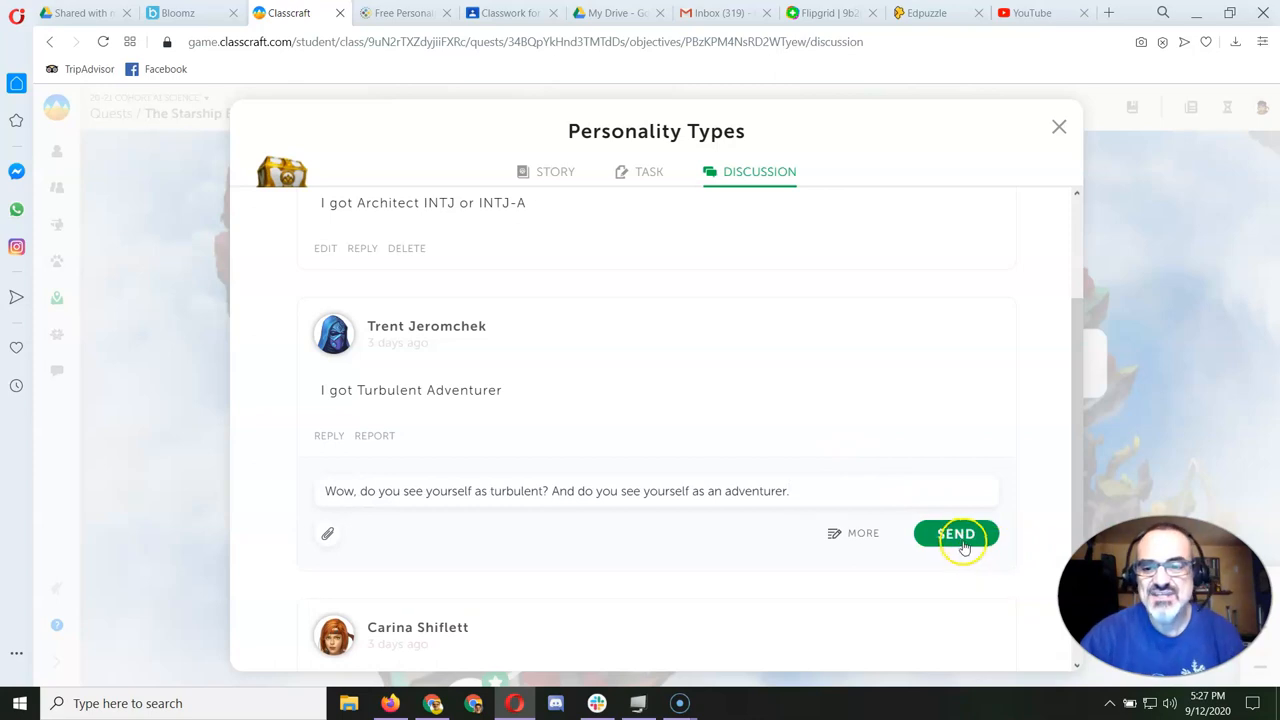
{"action": "left_click", "coordinate": [955, 533]}
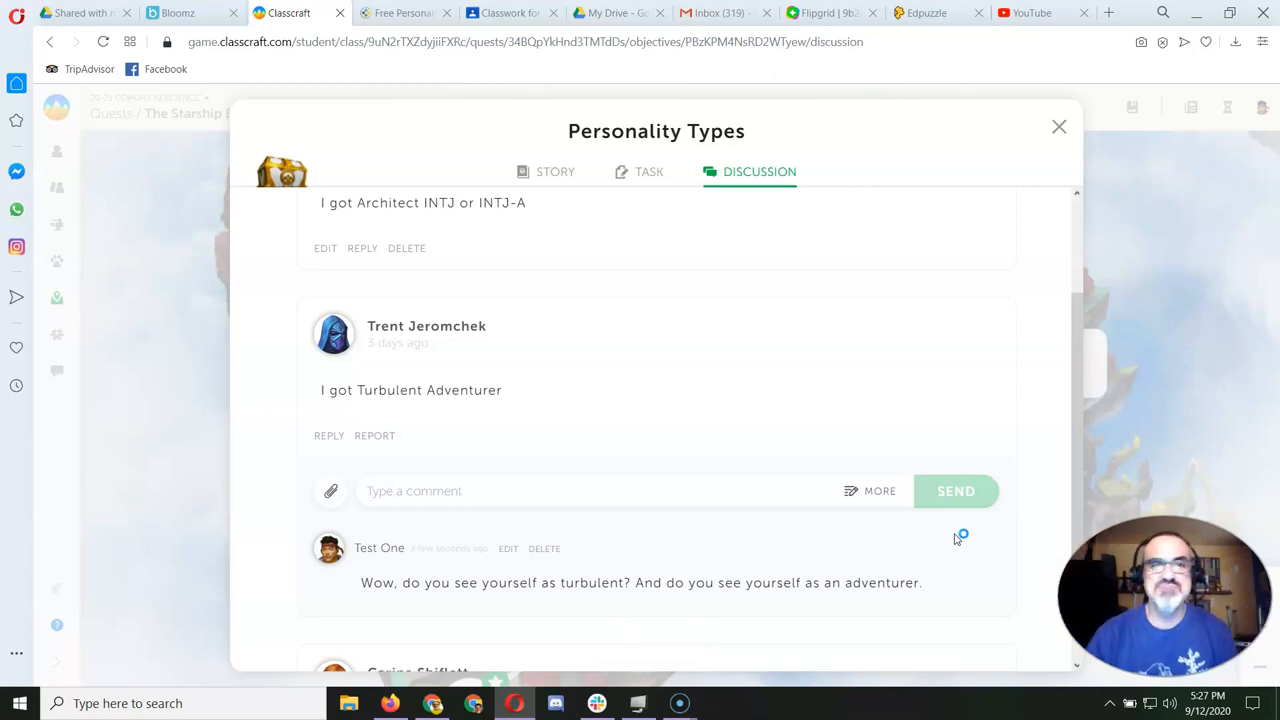
Step: Check the posted reply, then close the Personality Types window
{"action": "scroll", "scroll_direction": "down", "scroll_amount": 3}
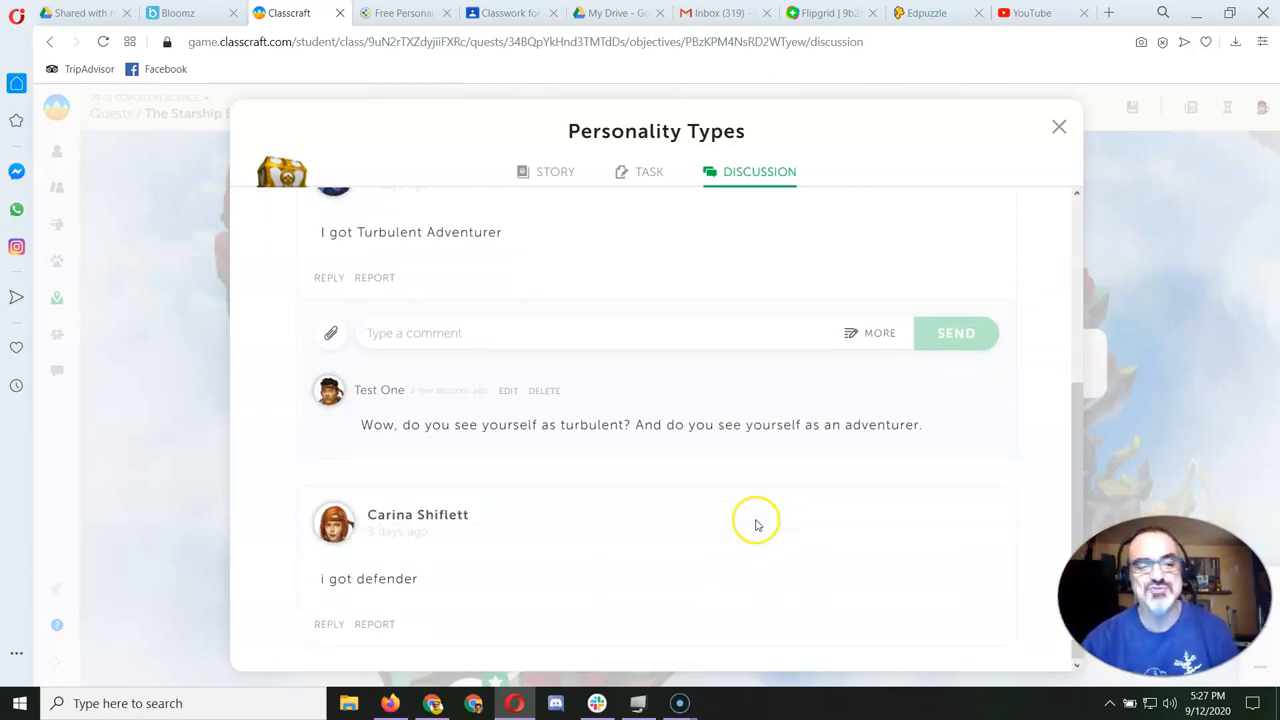
{"action": "mouse_move", "coordinate": [607, 491]}
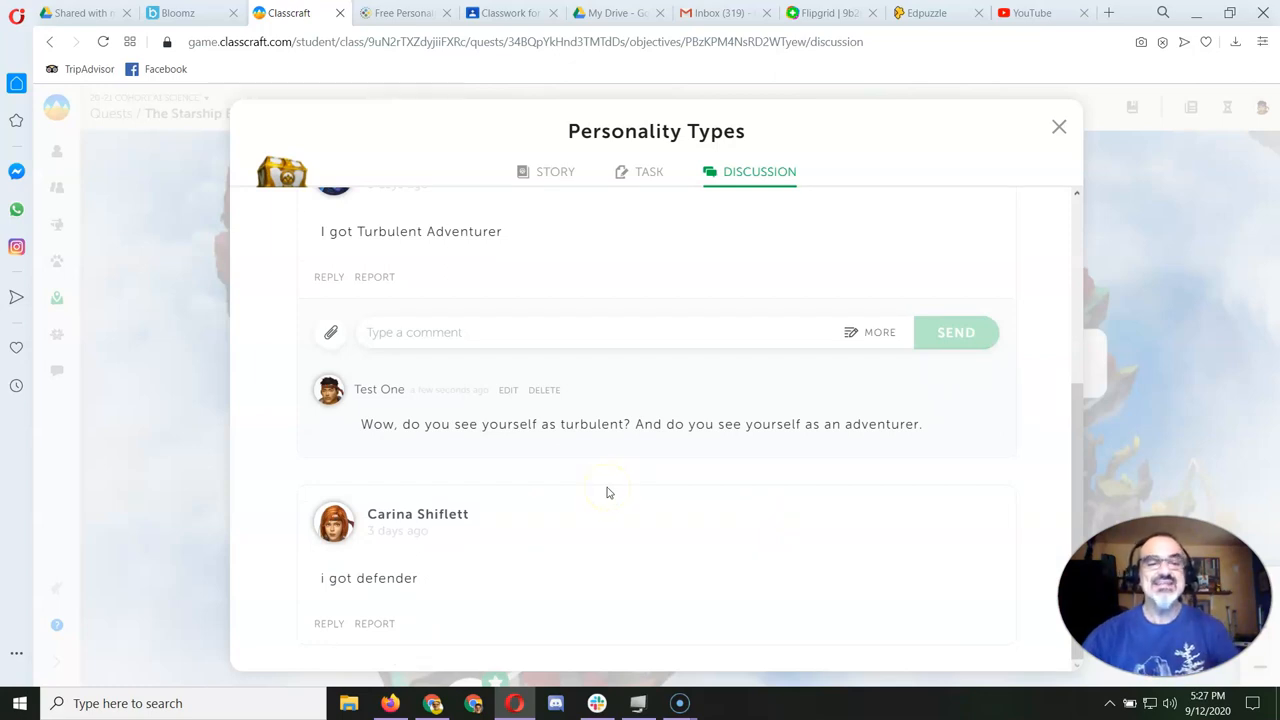
{"action": "mouse_move", "coordinate": [500, 523]}
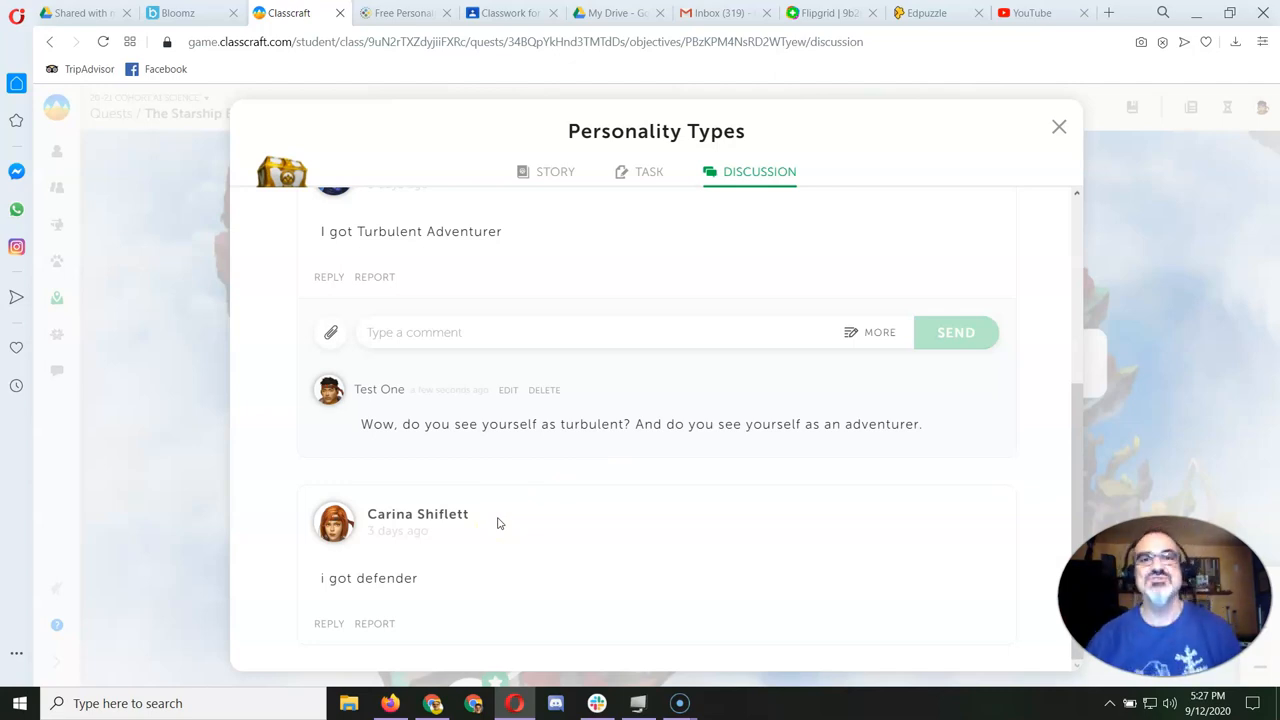
{"action": "mouse_move", "coordinate": [866, 248]}
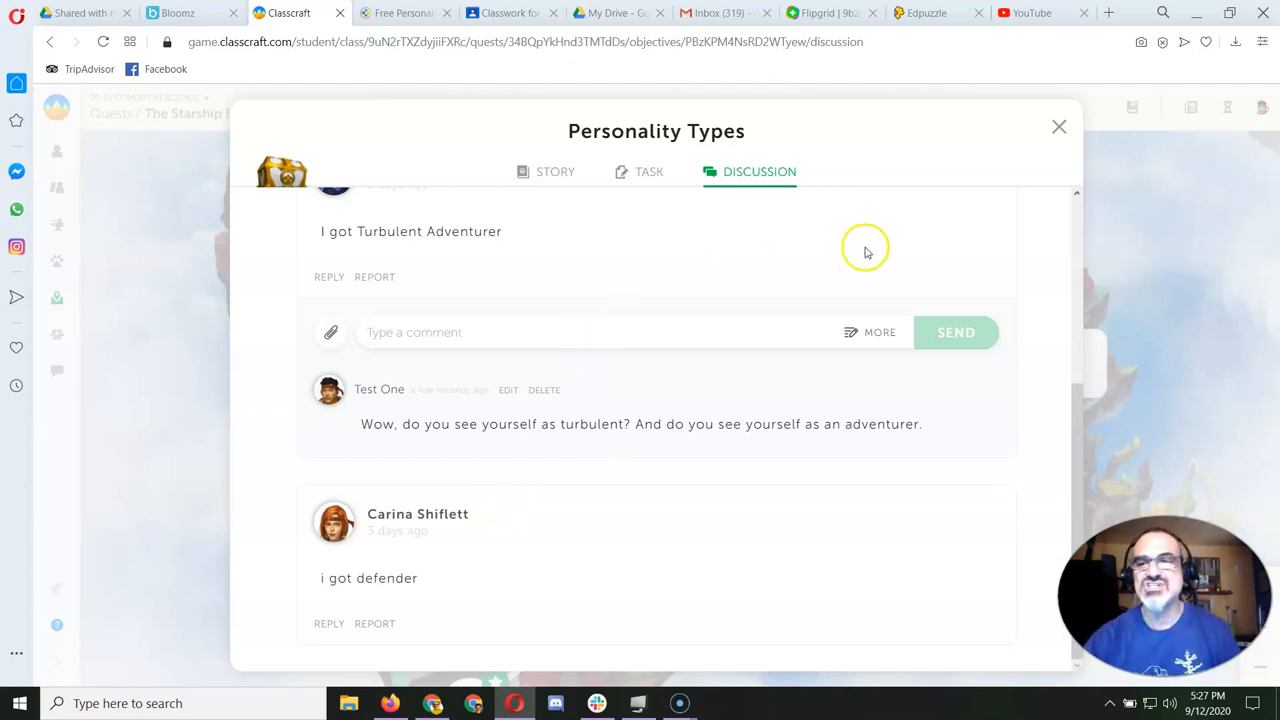
{"action": "left_click", "coordinate": [1058, 126]}
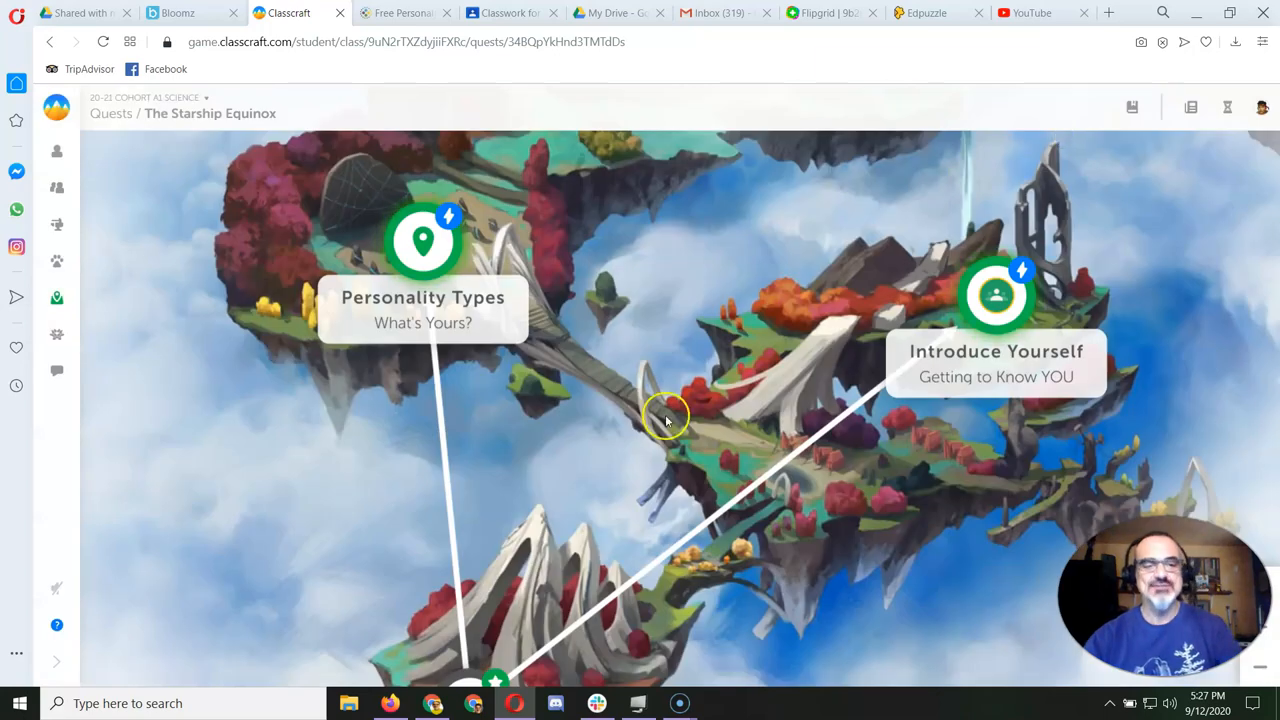
{"action": "mouse_move", "coordinate": [25, 695]}
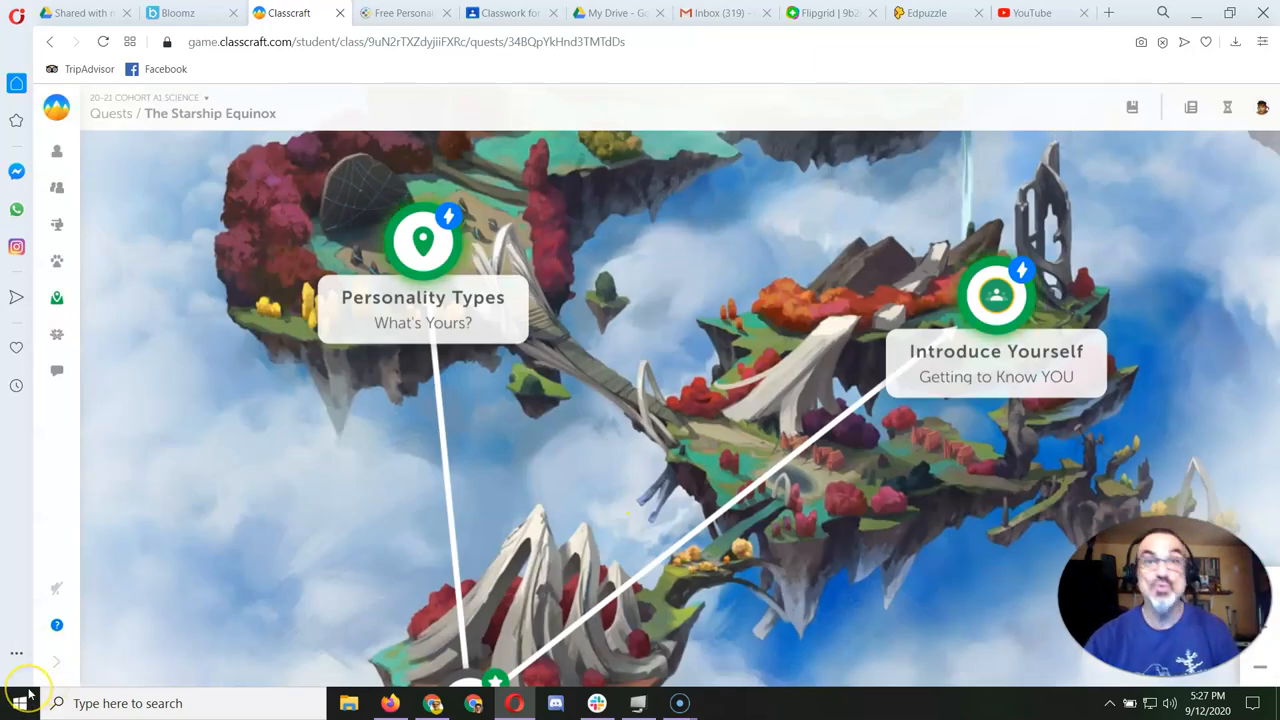
{"action": "mouse_move", "coordinate": [230, 400]}
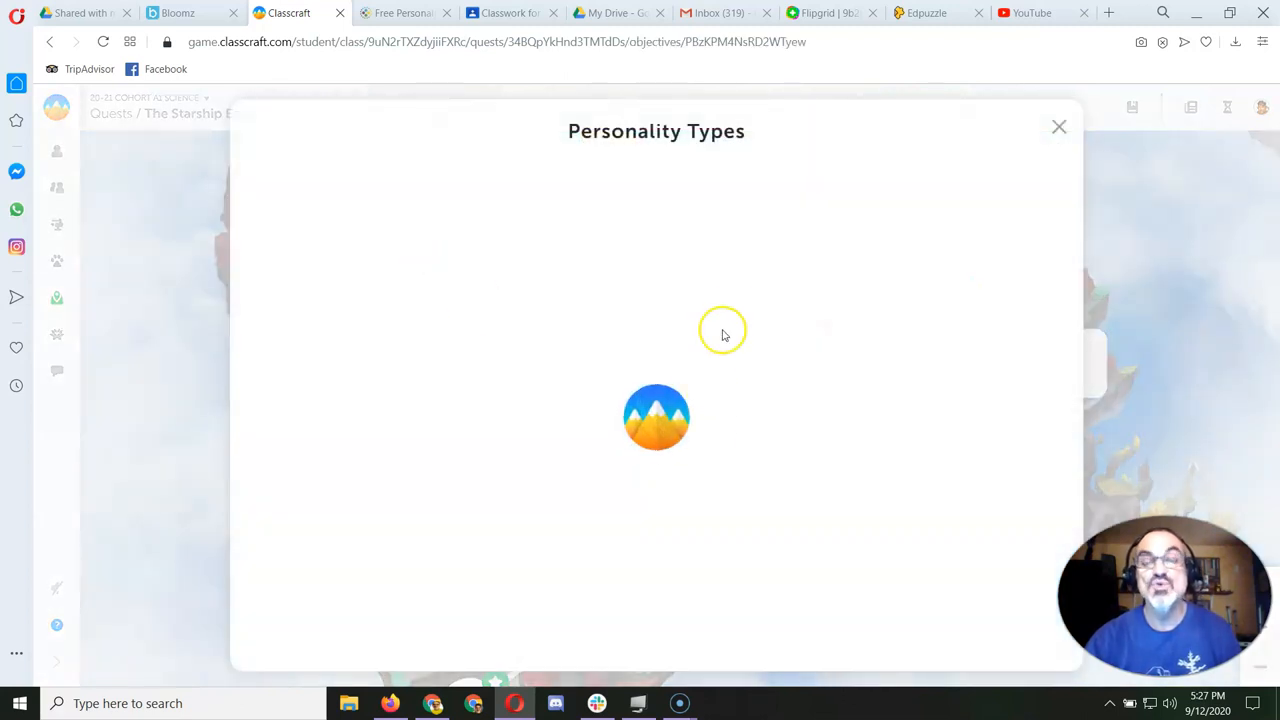
{"action": "mouse_move", "coordinate": [770, 240]}
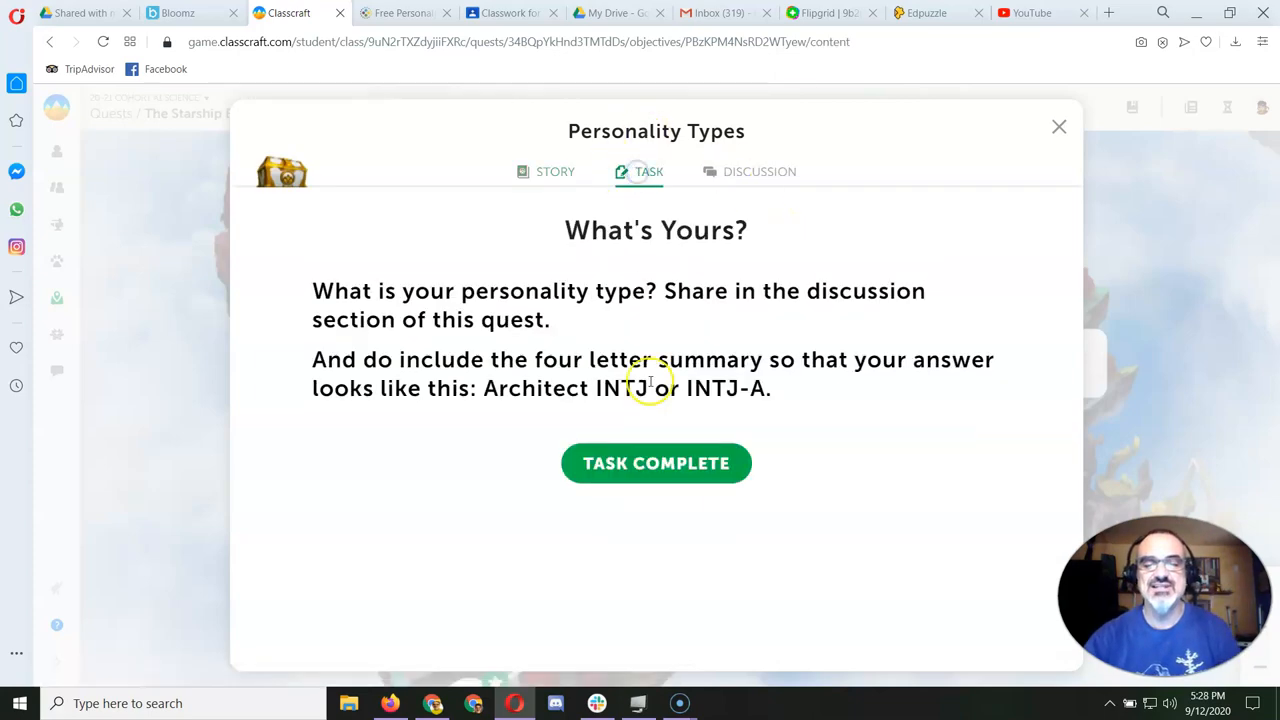
Step: Mark the Personality Types task complete
{"action": "left_click", "coordinate": [1058, 127]}
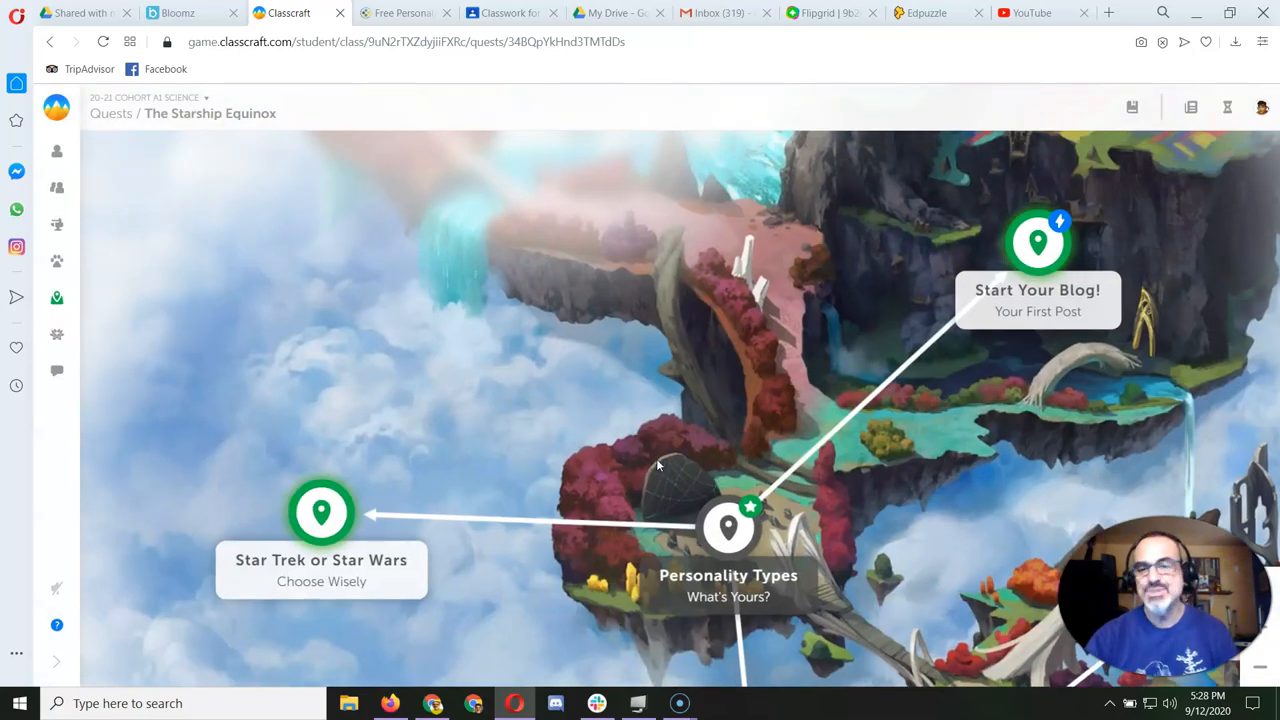